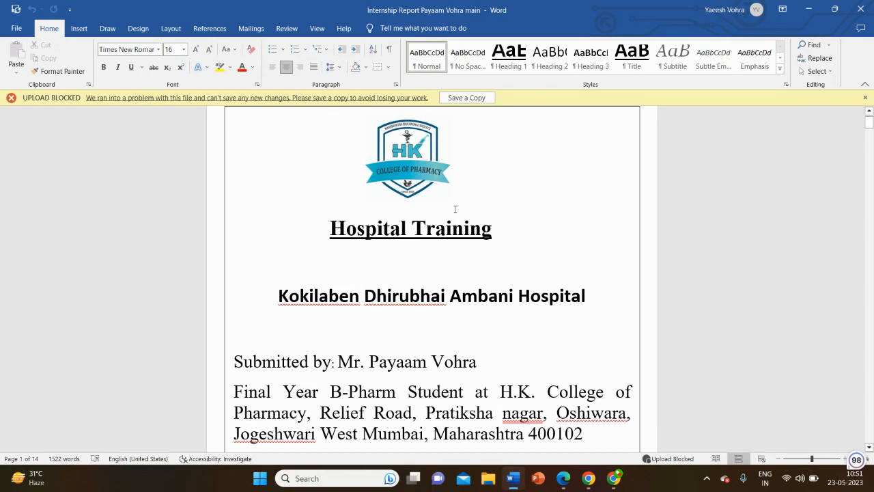
mouse_move(423, 197)
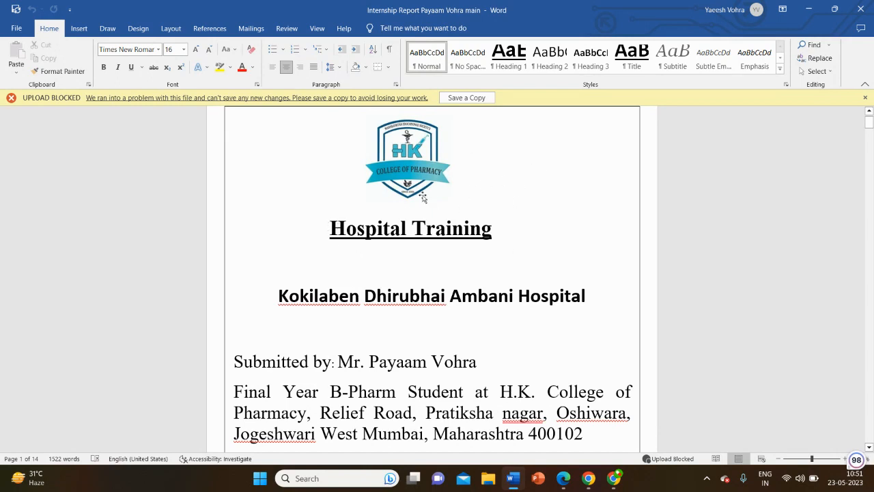
mouse_move(497, 206)
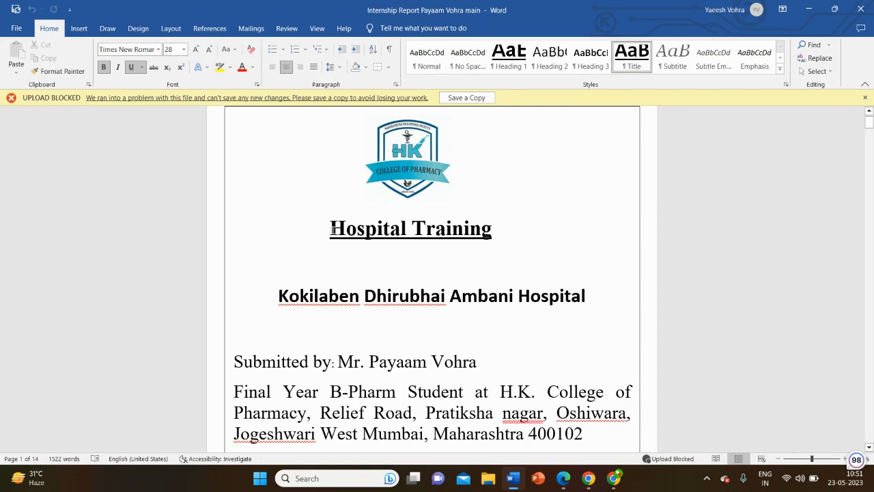
Step: Review the six-section contents table with page ranges, then reach the Acknowledgement page on page 3
scroll(up, 3)
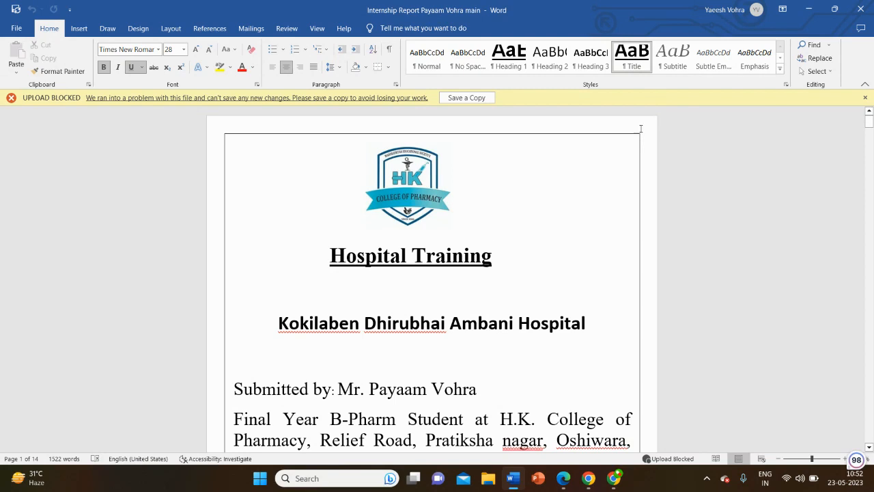
scroll(down, 3)
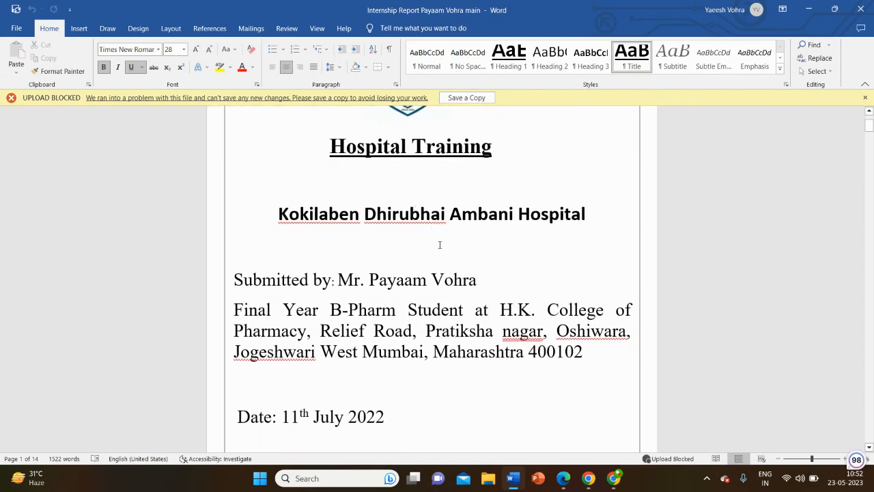
scroll(down, 3)
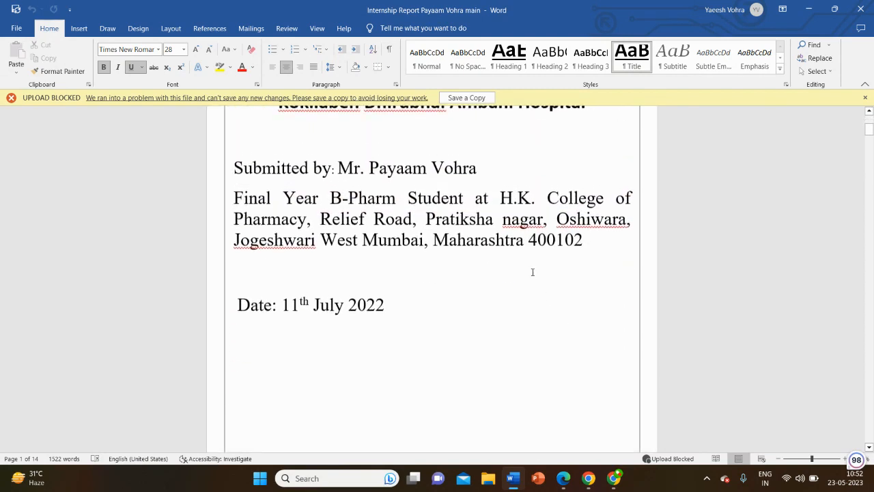
scroll(up, 3)
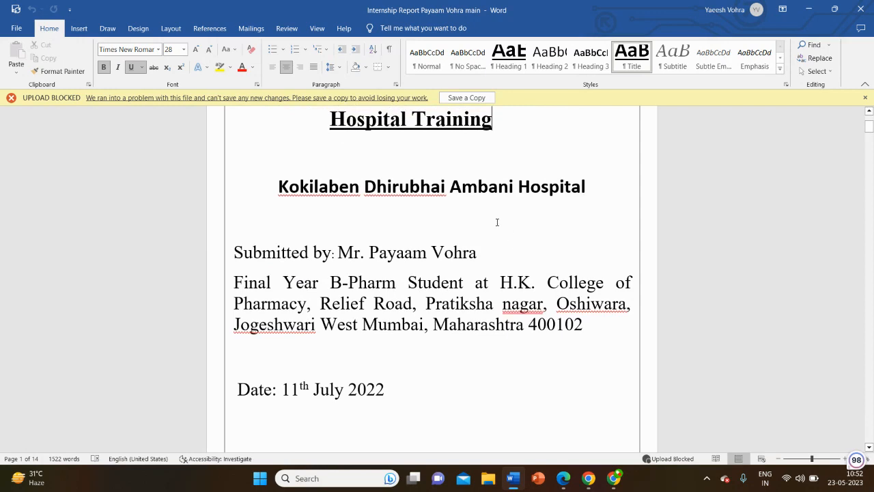
mouse_move(359, 223)
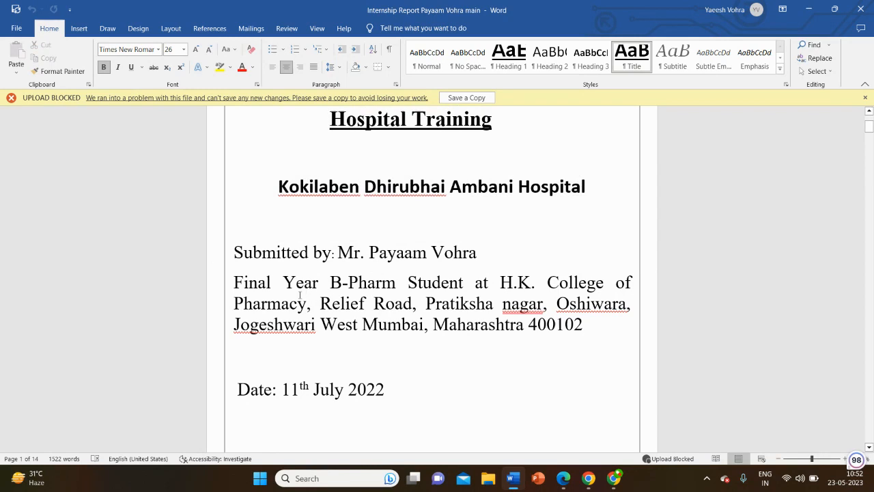
scroll(down, 3)
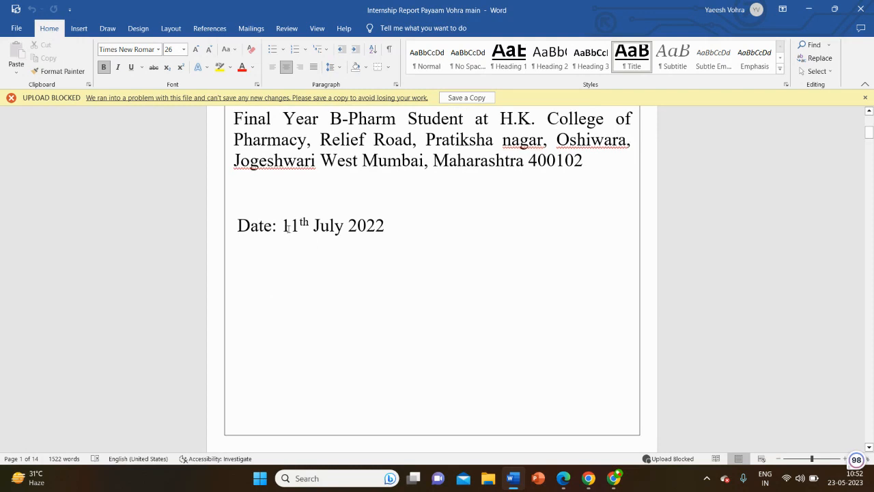
scroll(down, 3)
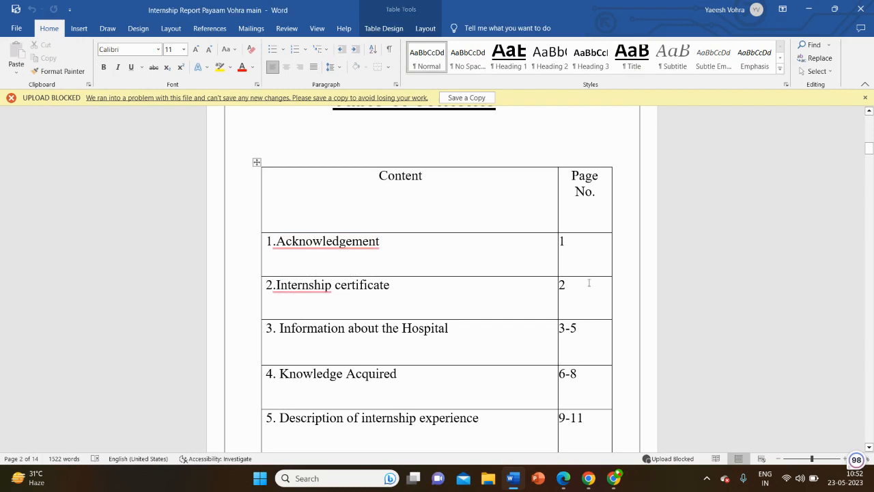
scroll(down, 3)
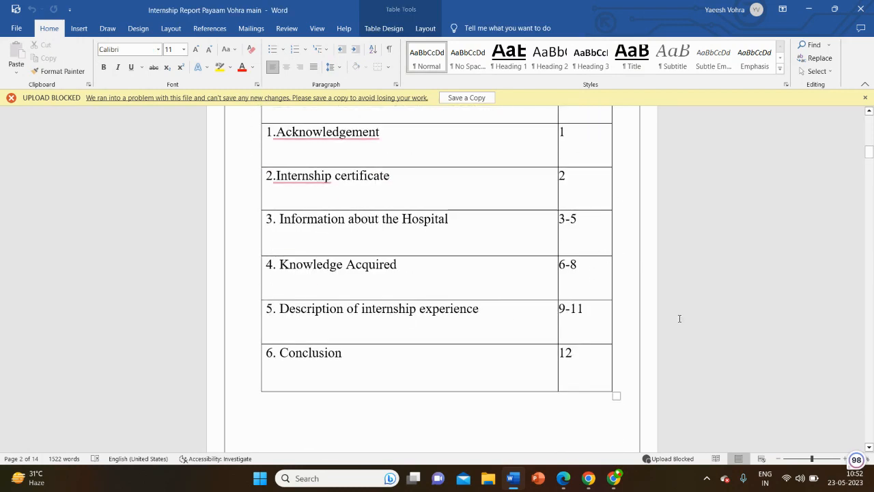
mouse_move(661, 283)
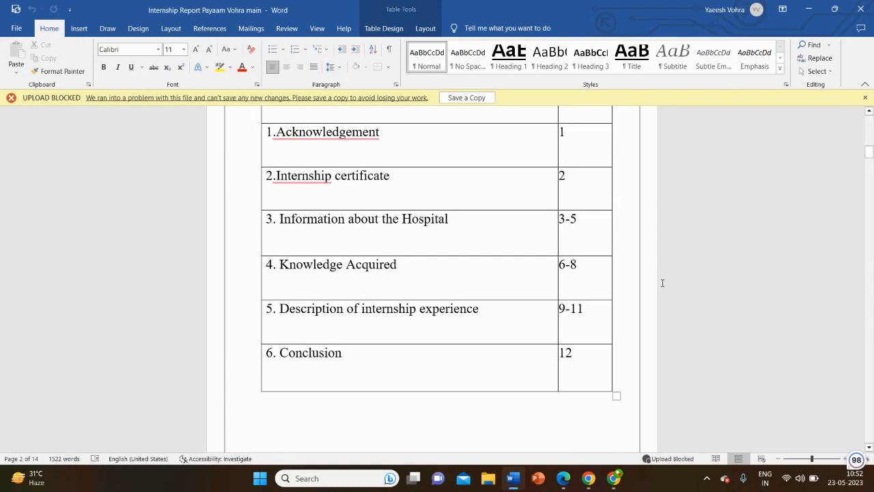
mouse_move(653, 279)
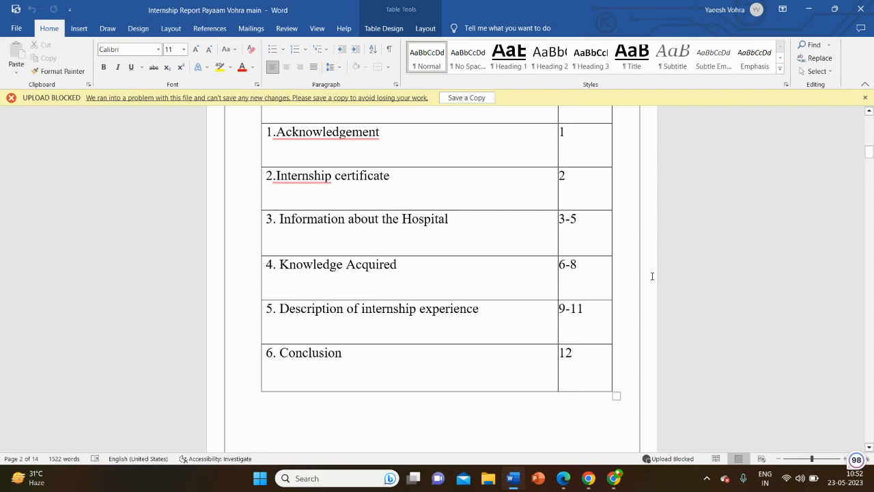
mouse_move(648, 277)
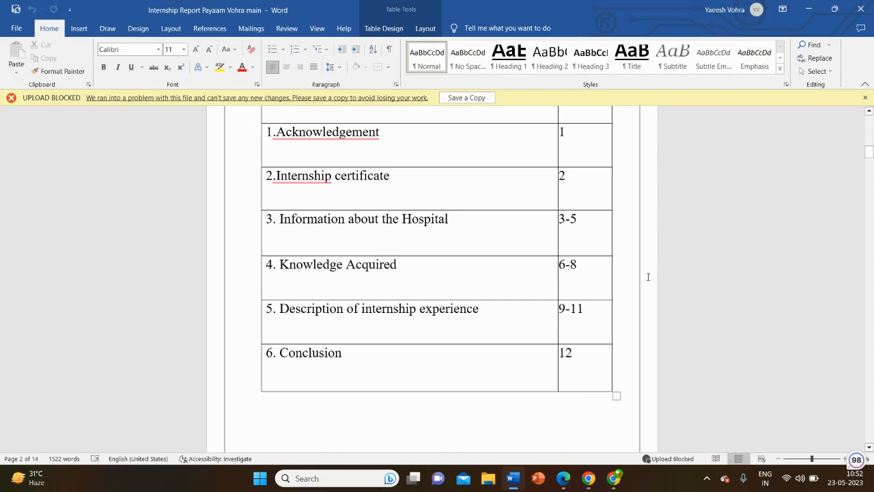
mouse_move(655, 242)
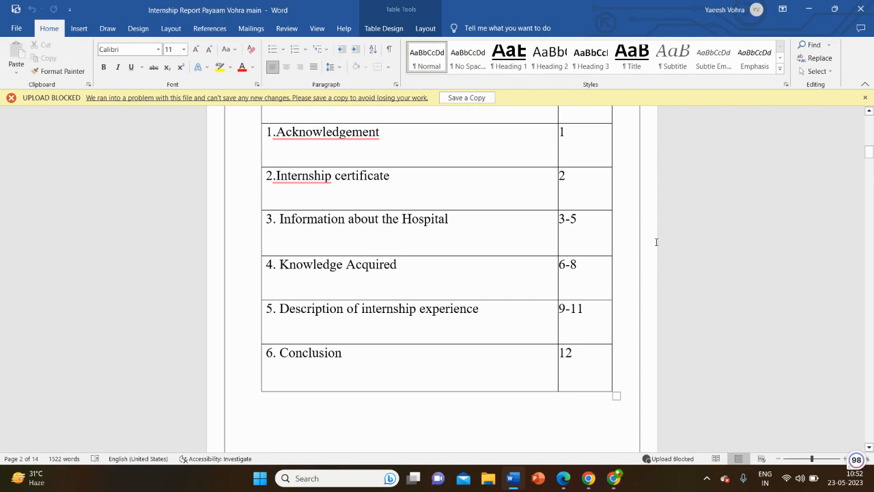
scroll(down, 3)
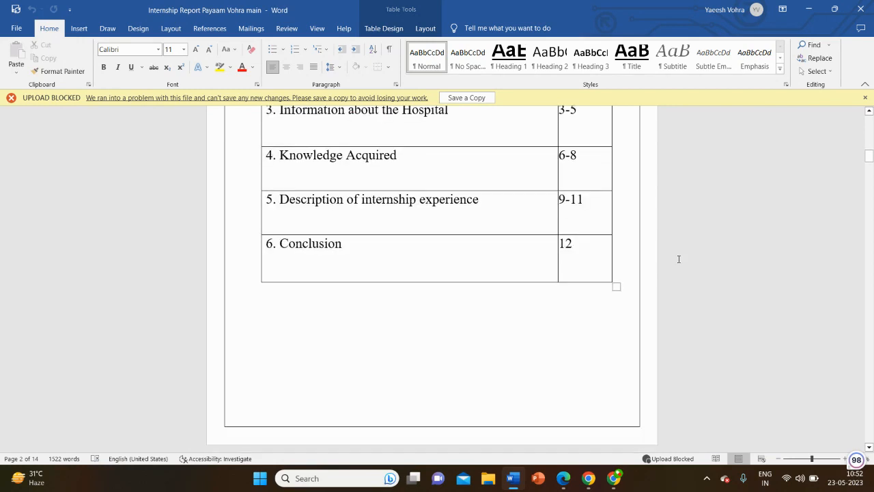
scroll(down, 3)
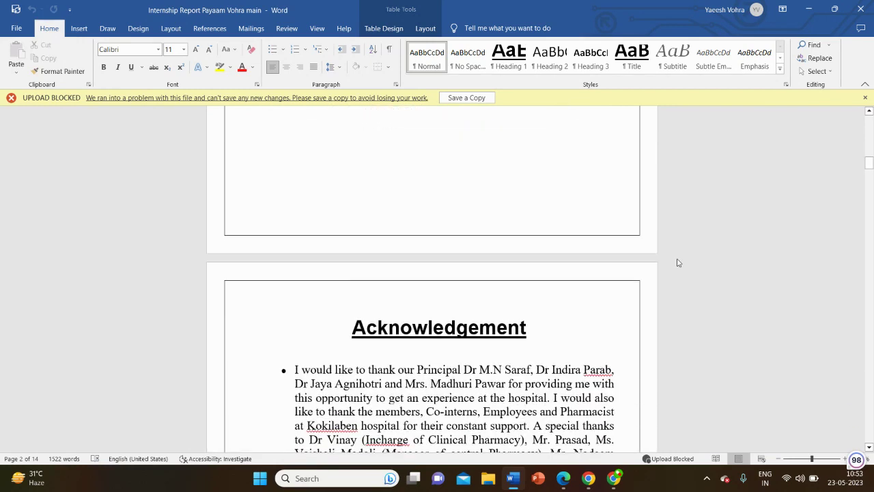
scroll(down, 3)
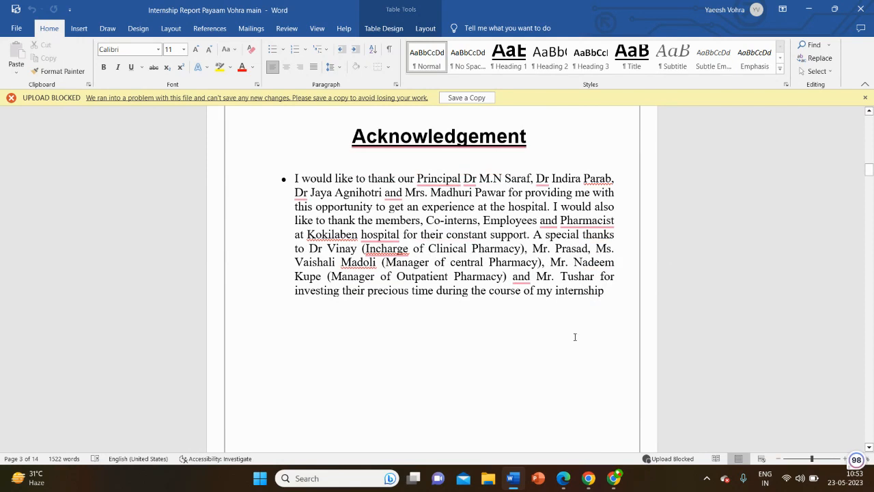
Step: Scroll through the internship certificate image page toward the Information about Hospital page
scroll(down, 3)
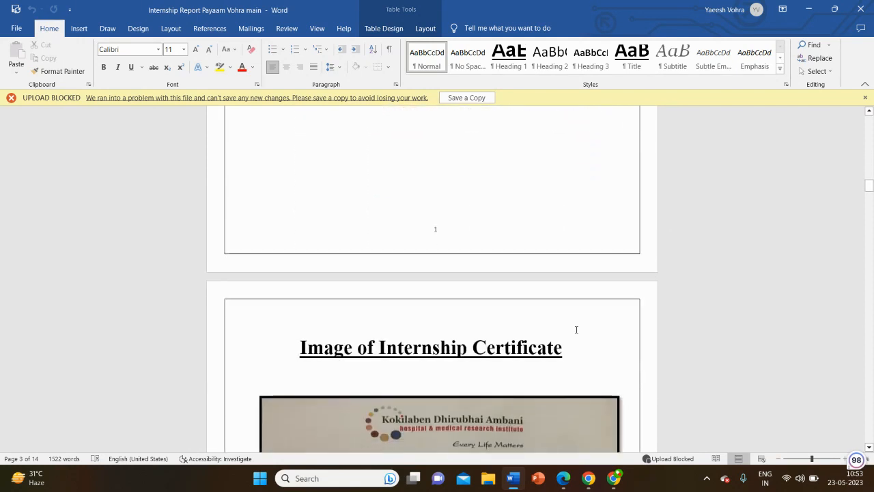
scroll(down, 3)
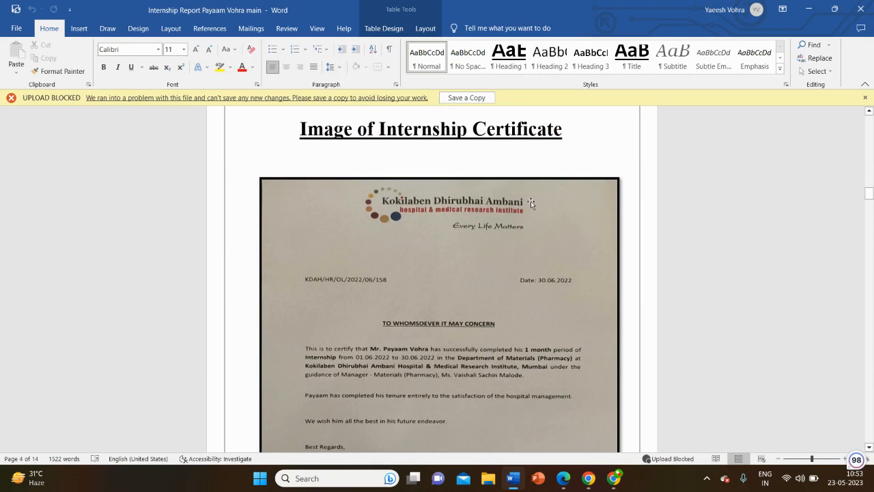
scroll(down, 3)
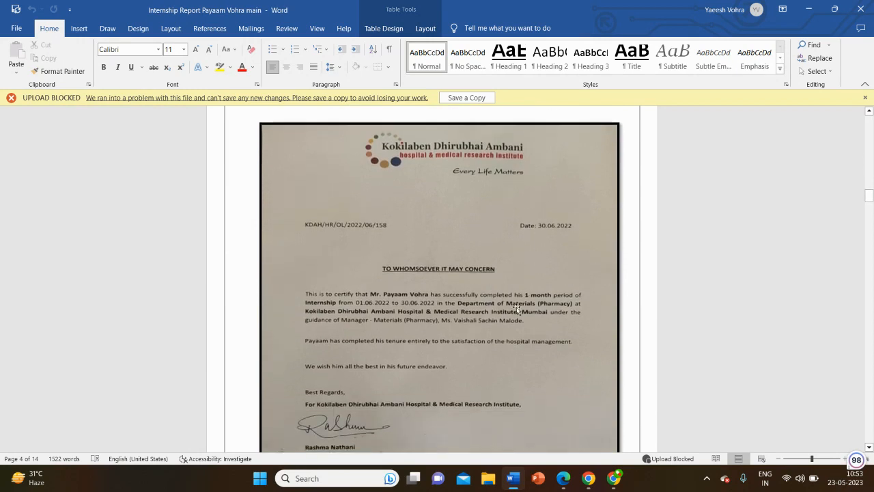
scroll(down, 3)
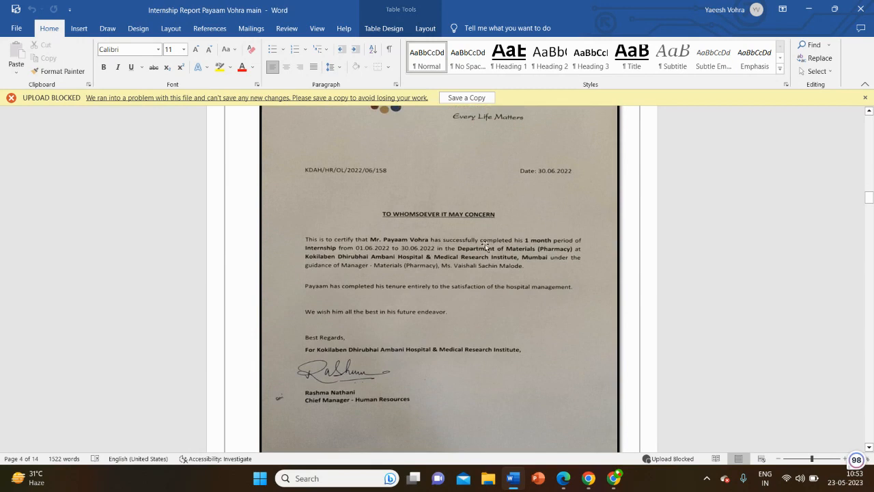
scroll(down, 3)
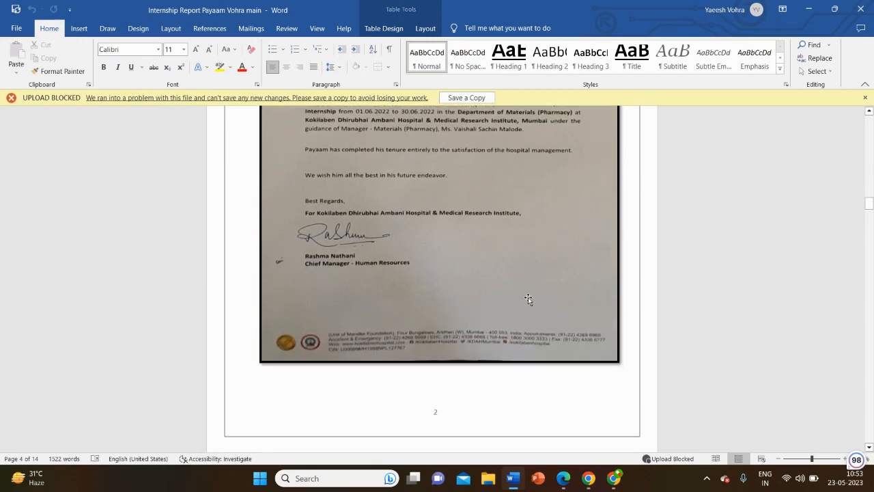
scroll(up, 3)
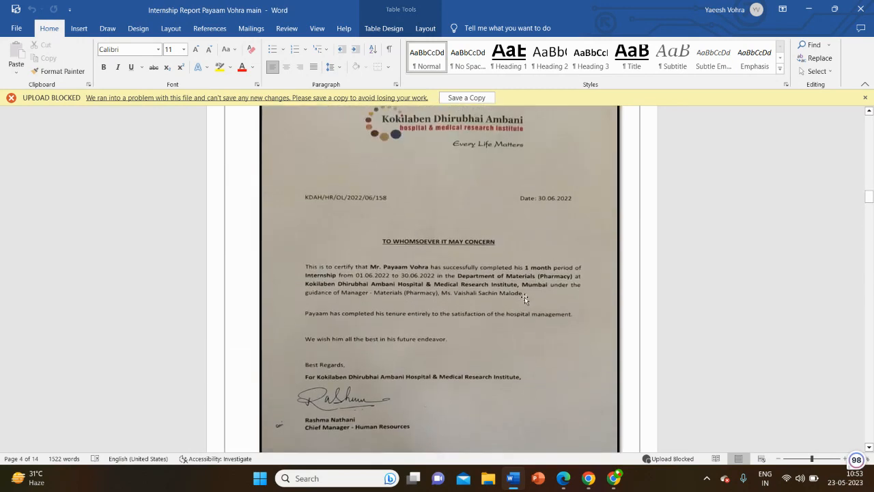
mouse_move(615, 307)
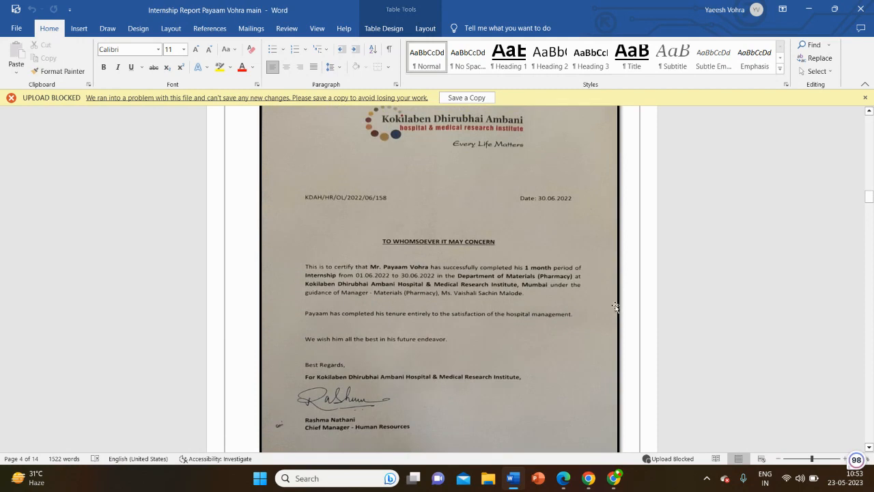
scroll(up, 3)
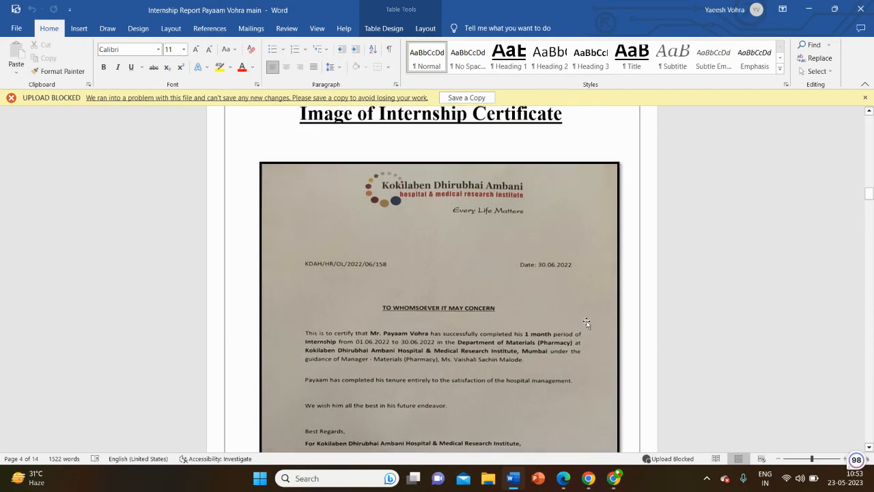
scroll(down, 3)
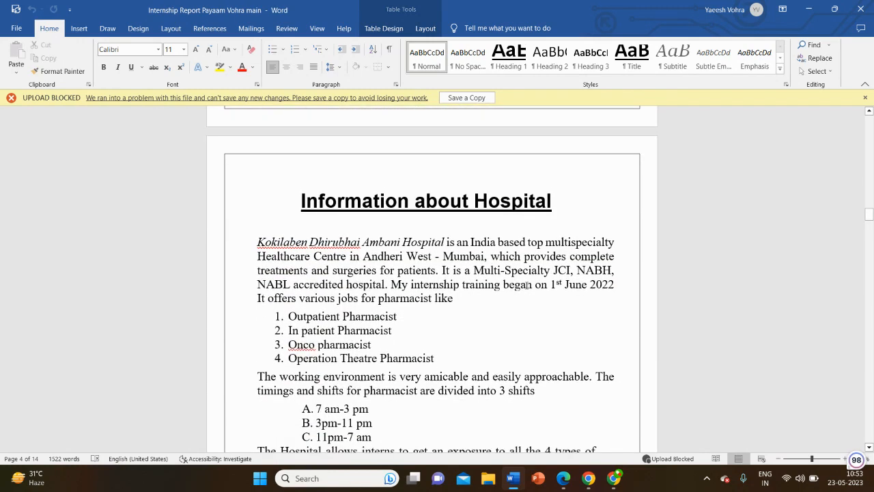
Step: Scroll down to the Information about Hospital heading on page 5
scroll(down, 3)
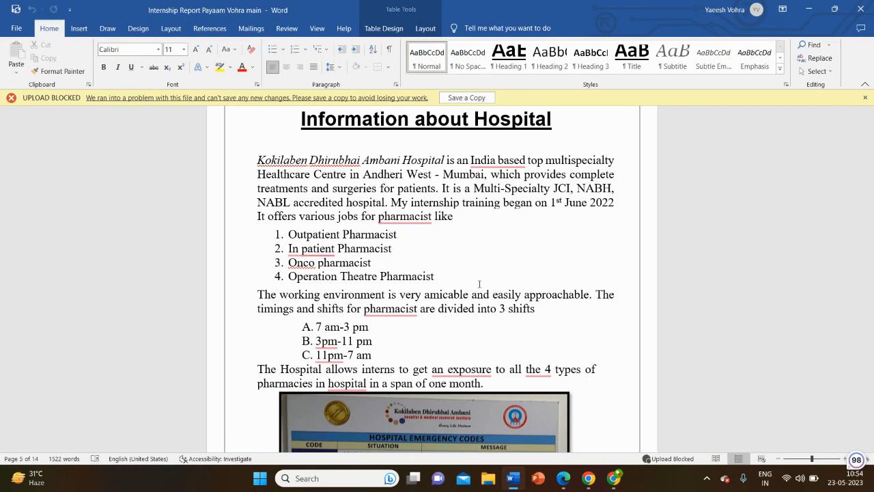
mouse_move(454, 233)
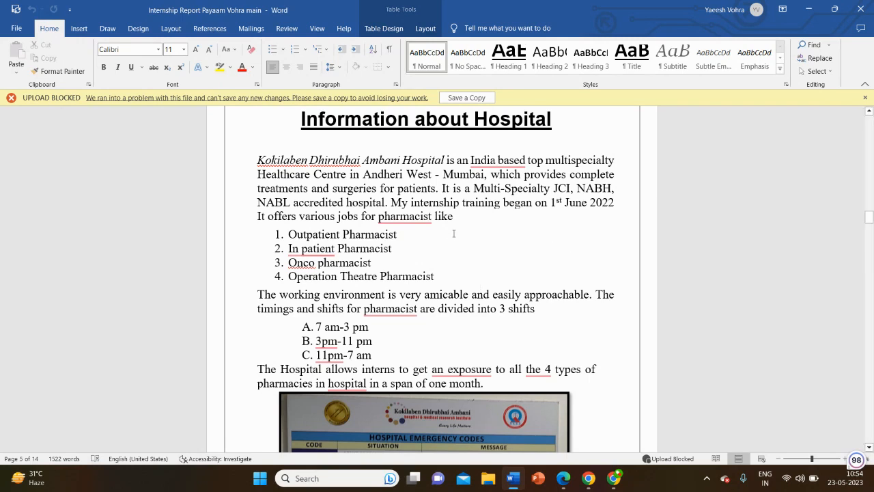
mouse_move(551, 121)
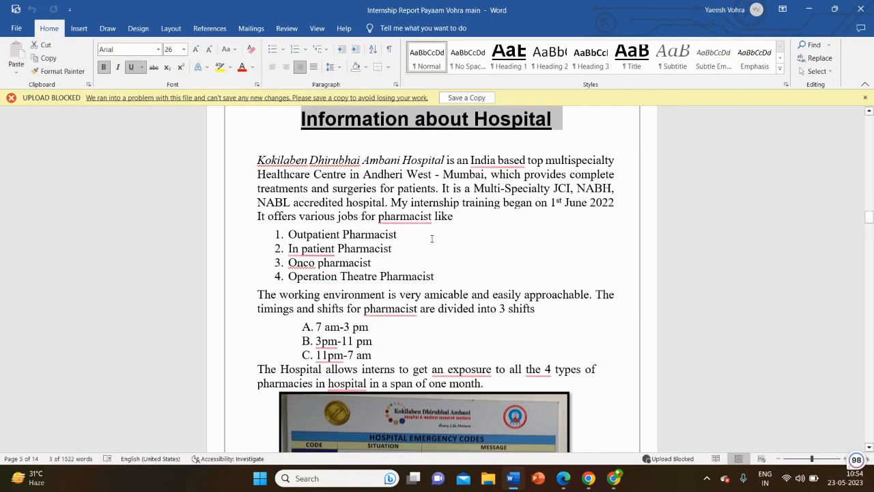
Step: Scroll past Fig 1.1–1.3 to the drug manual and formulary paragraph on page 7
scroll(down, 3)
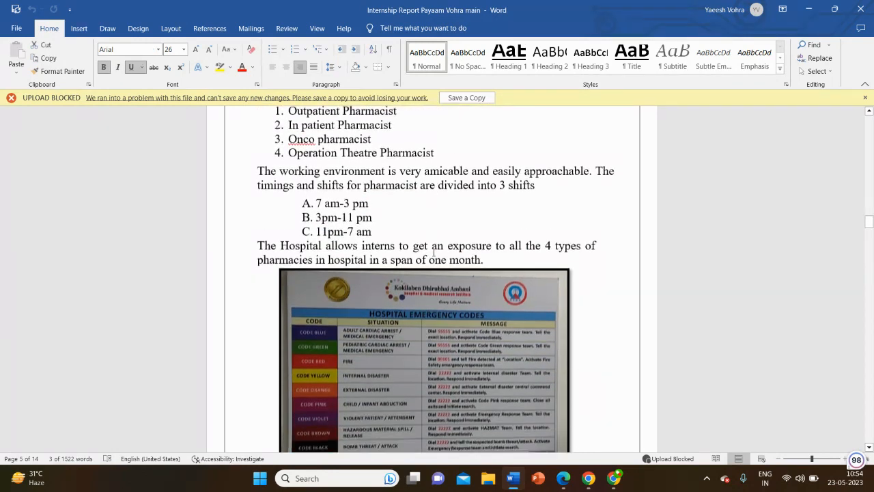
scroll(down, 3)
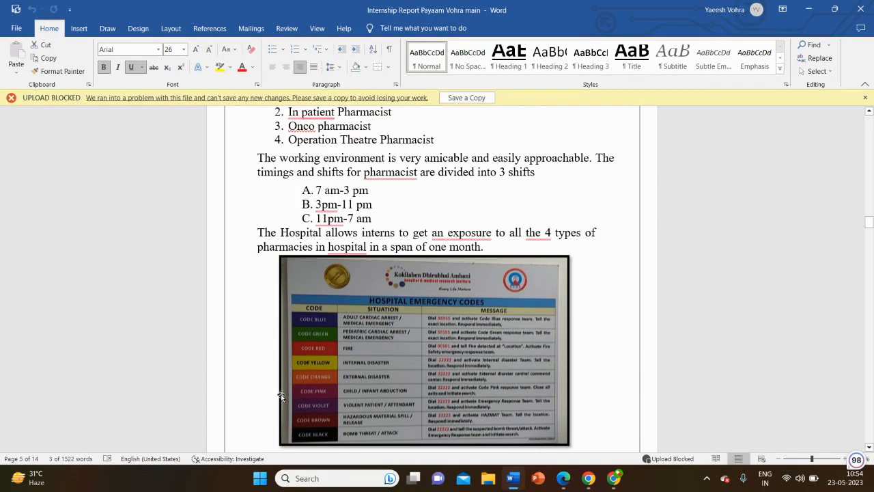
mouse_move(295, 375)
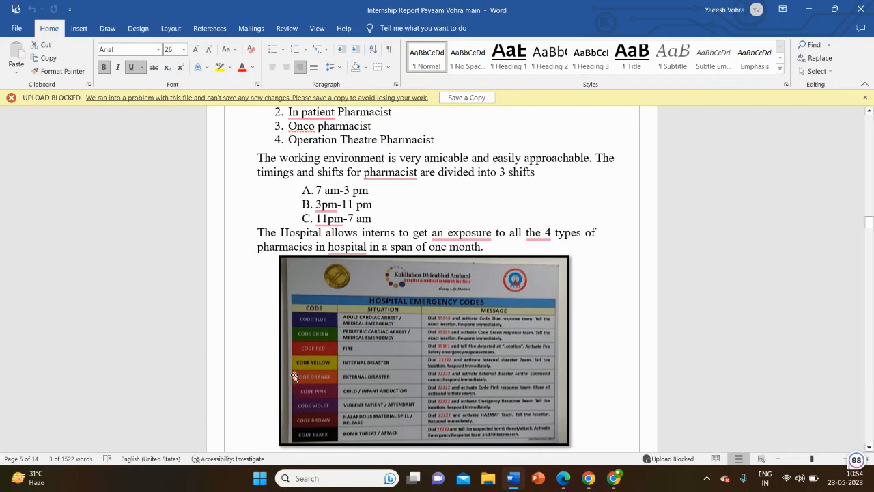
mouse_move(295, 377)
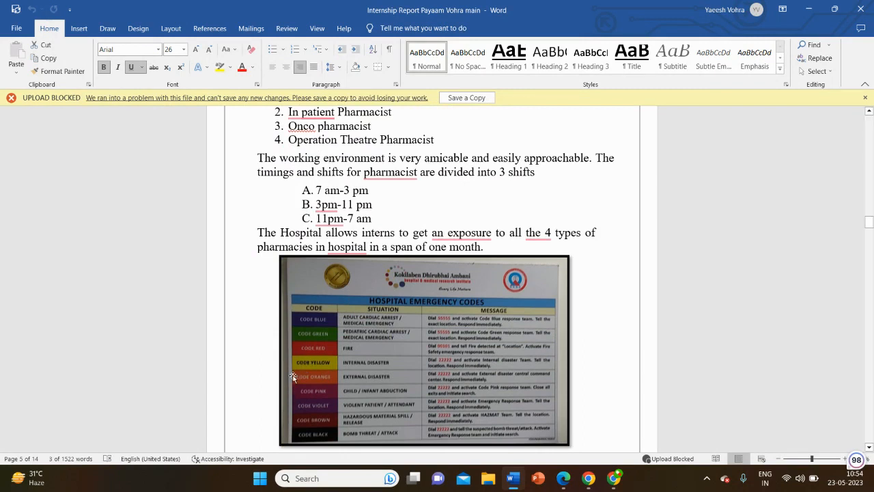
mouse_move(142, 216)
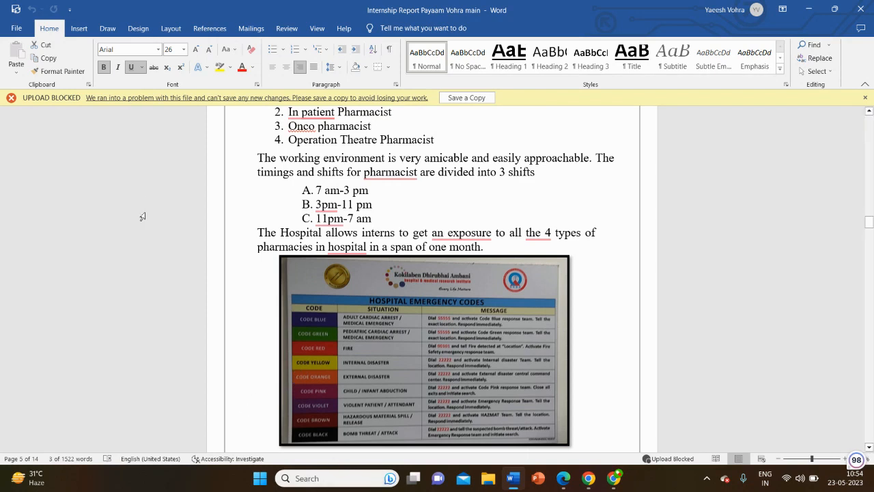
scroll(down, 3)
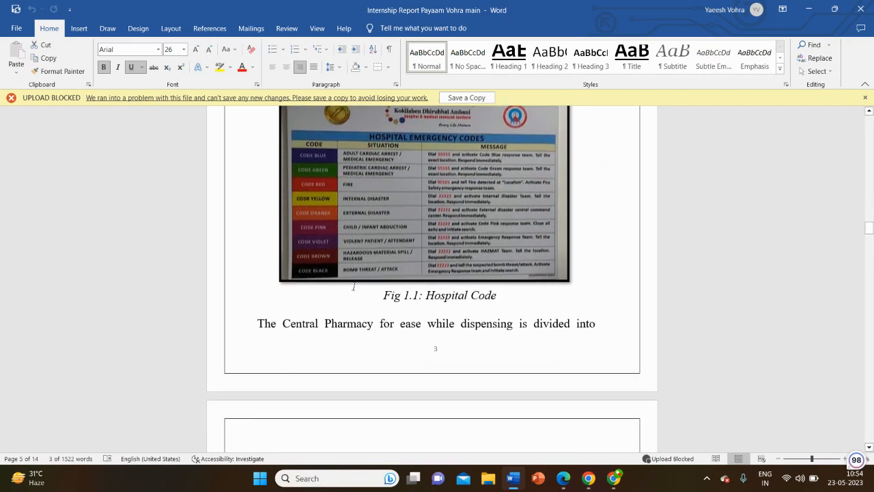
scroll(down, 3)
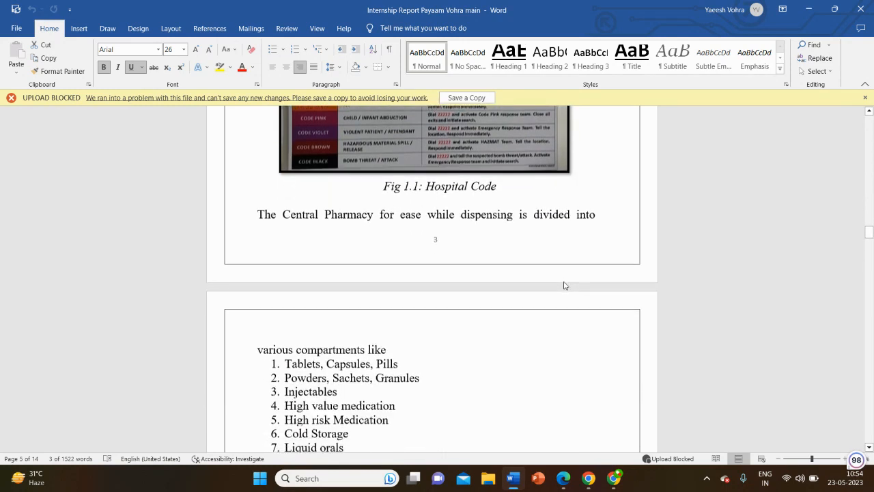
scroll(down, 3)
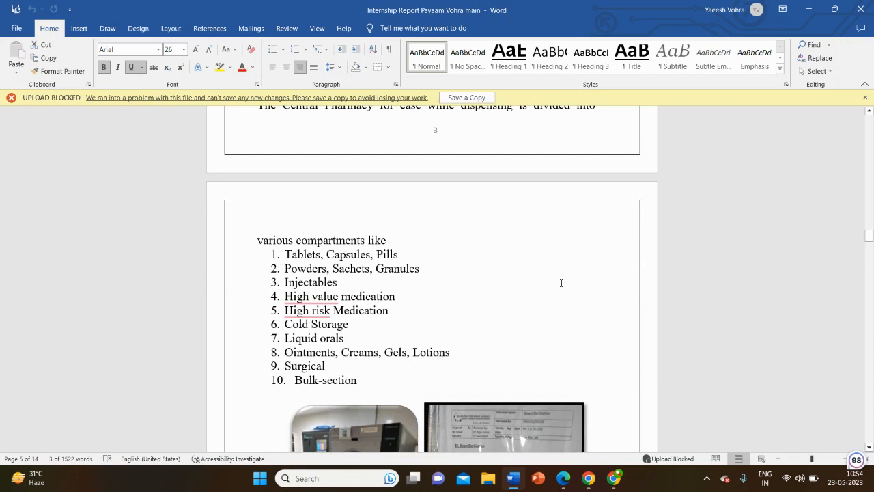
scroll(down, 3)
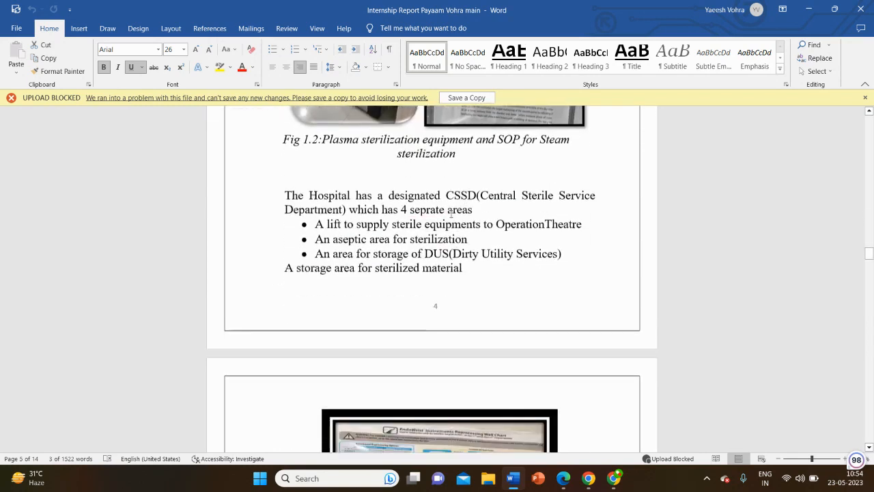
scroll(down, 3)
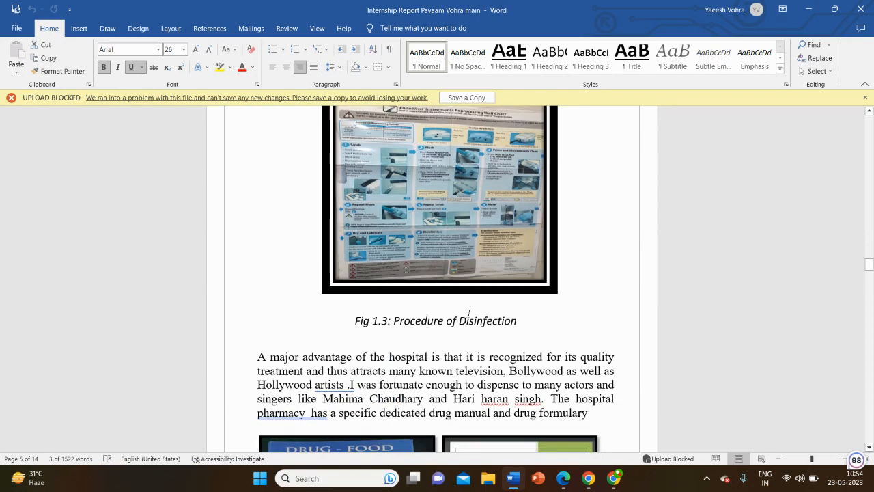
scroll(down, 3)
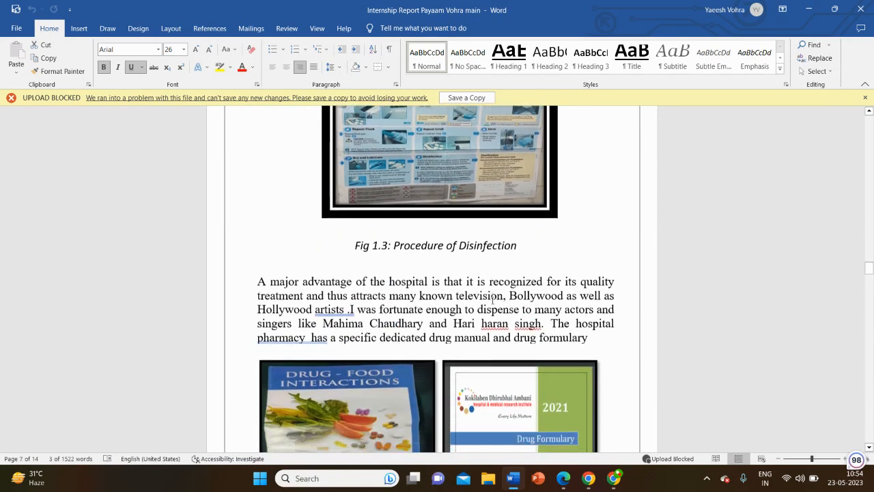
scroll(down, 3)
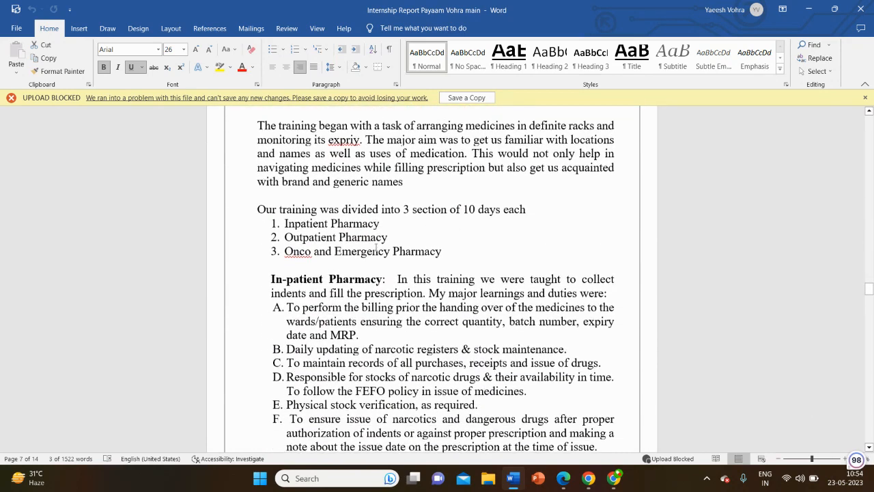
Step: Bring the Knowledge Acquired heading on page 8 into view and click in its numbered training list
scroll(up, 3)
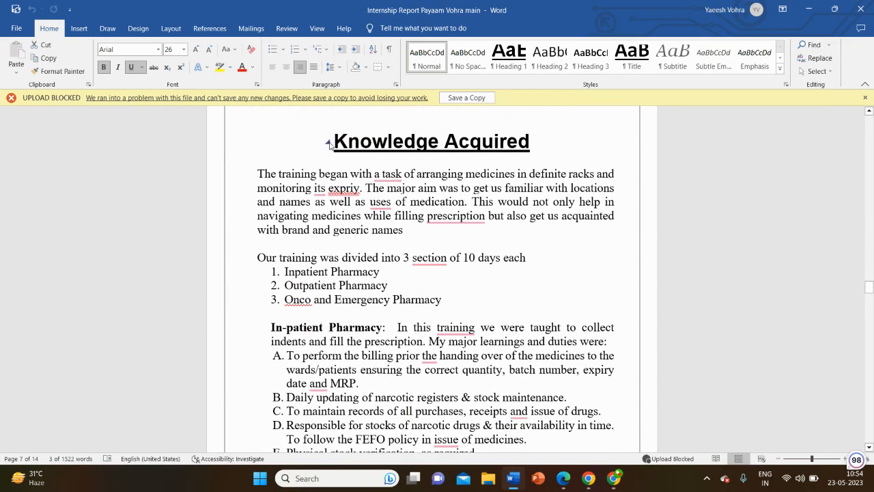
scroll(down, 3)
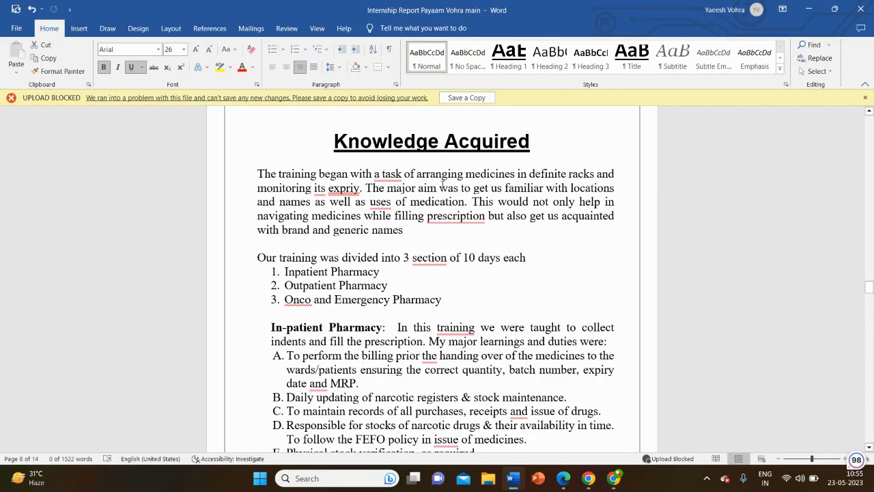
mouse_move(313, 354)
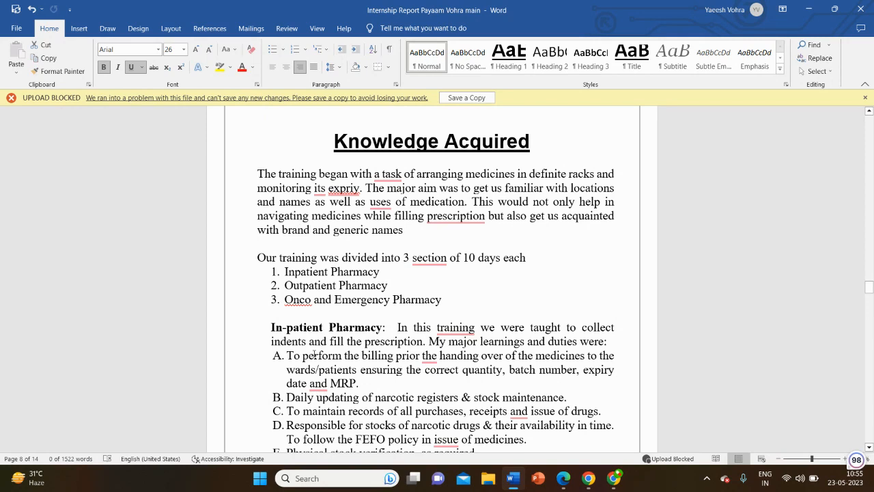
mouse_move(434, 299)
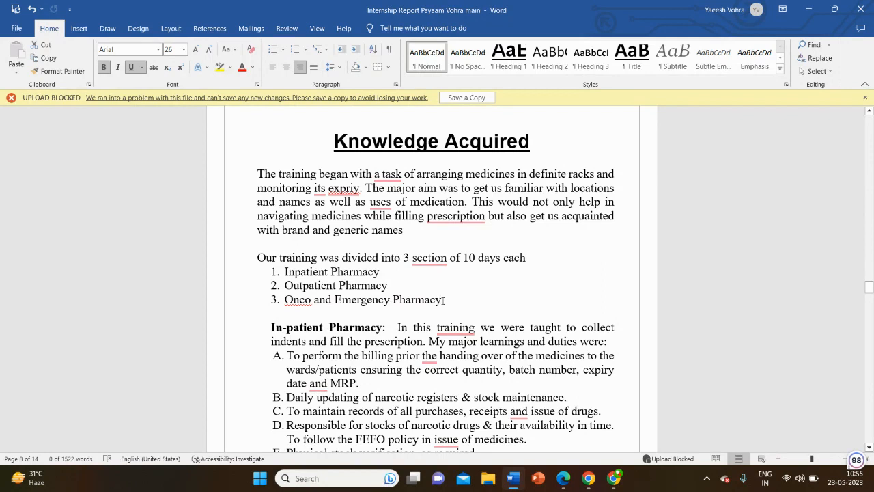
mouse_move(357, 321)
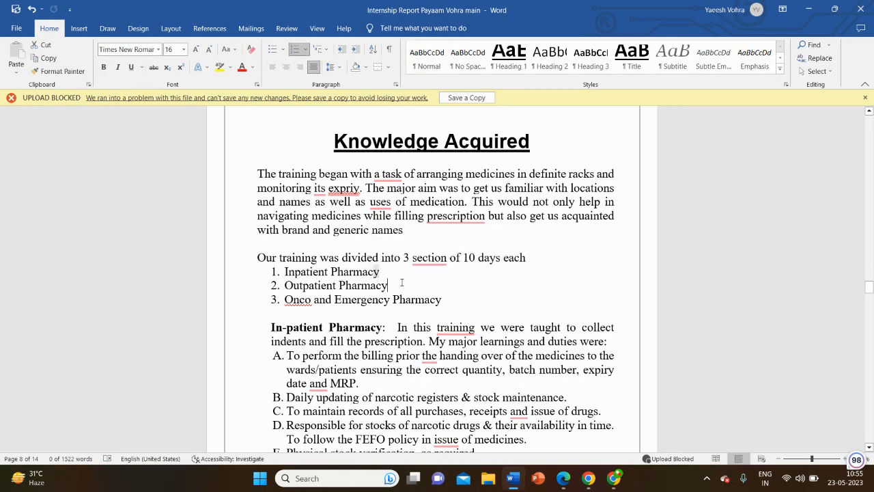
click(387, 286)
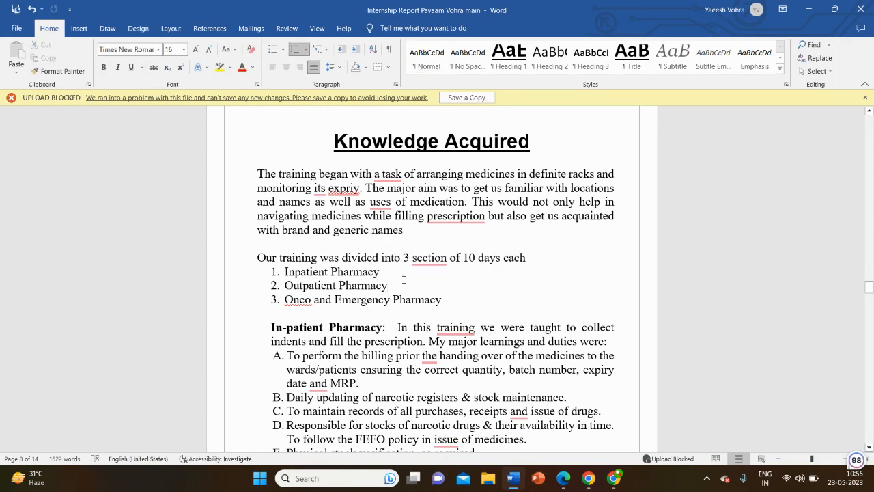
click(387, 285)
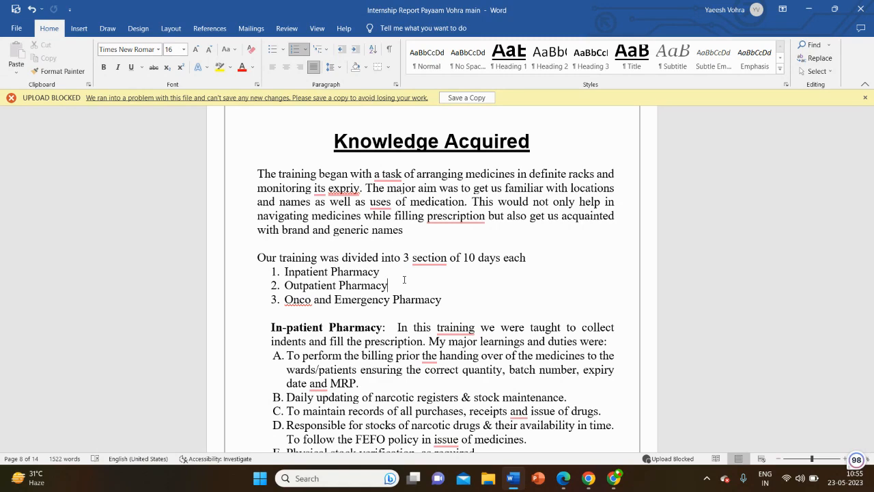
Step: Scroll past the sterilization machine photos to Description of the Experience, listing clinical pharmacist roles A–H
scroll(down, 3)
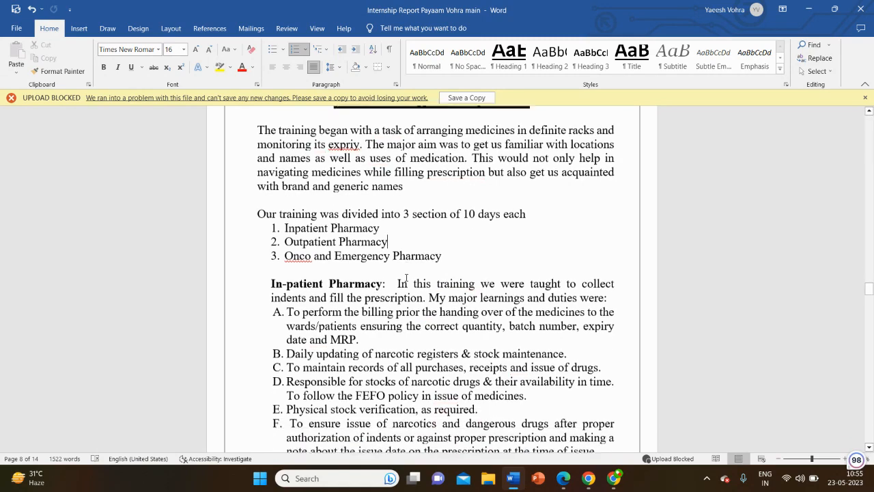
scroll(down, 3)
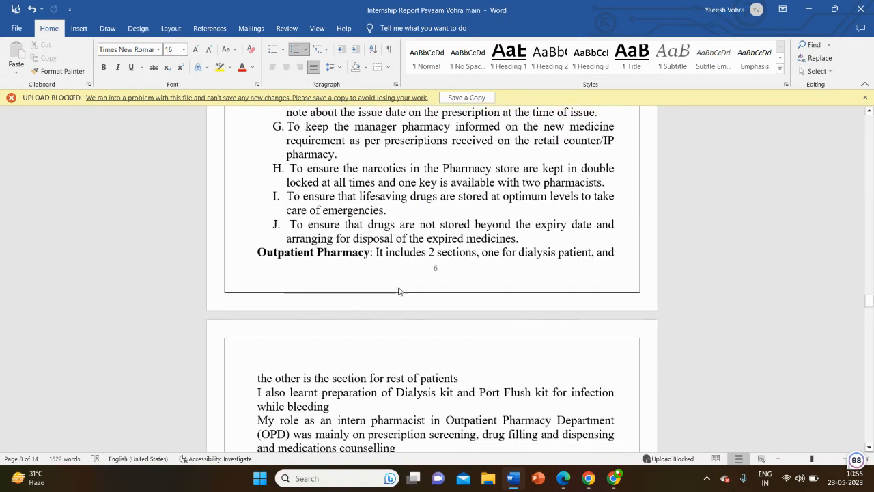
scroll(down, 3)
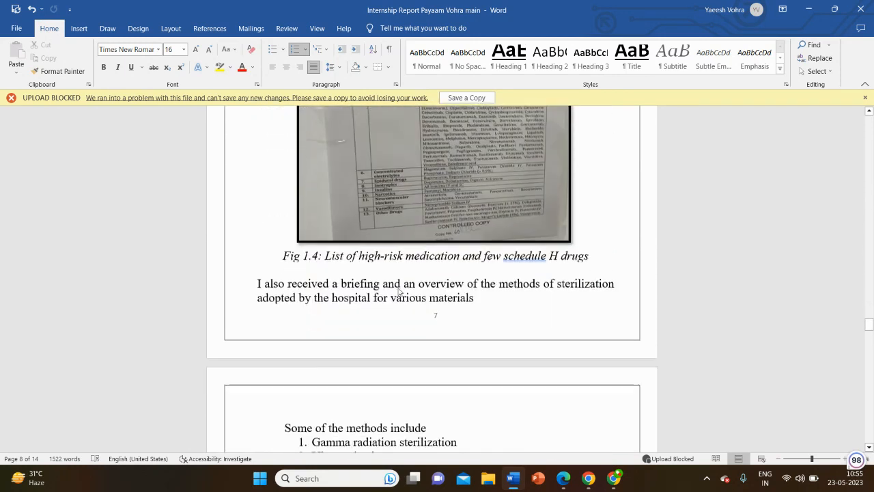
scroll(down, 3)
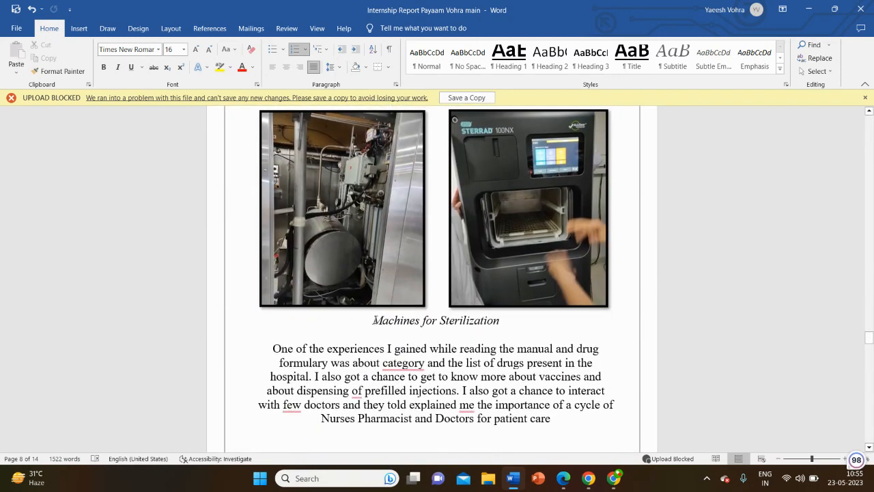
scroll(down, 3)
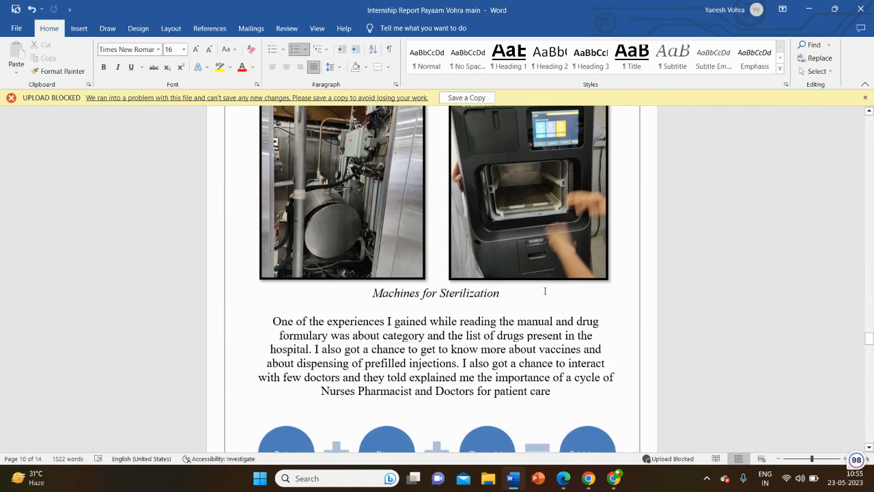
scroll(down, 3)
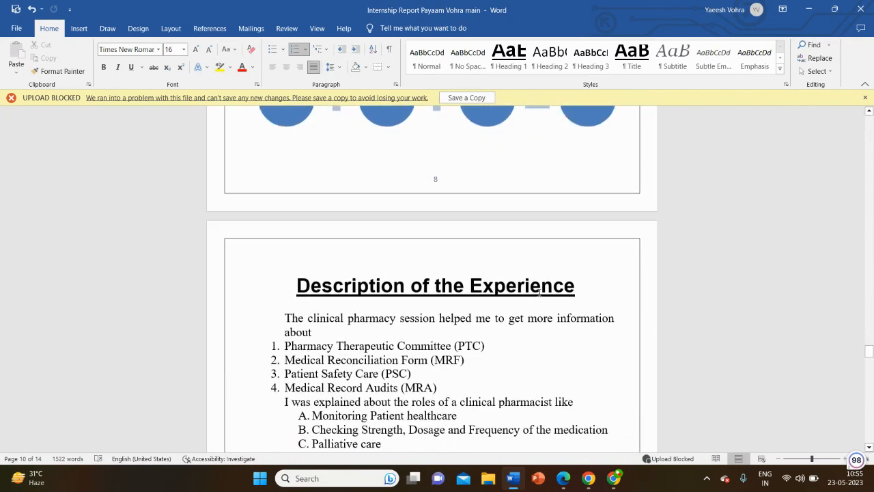
scroll(down, 3)
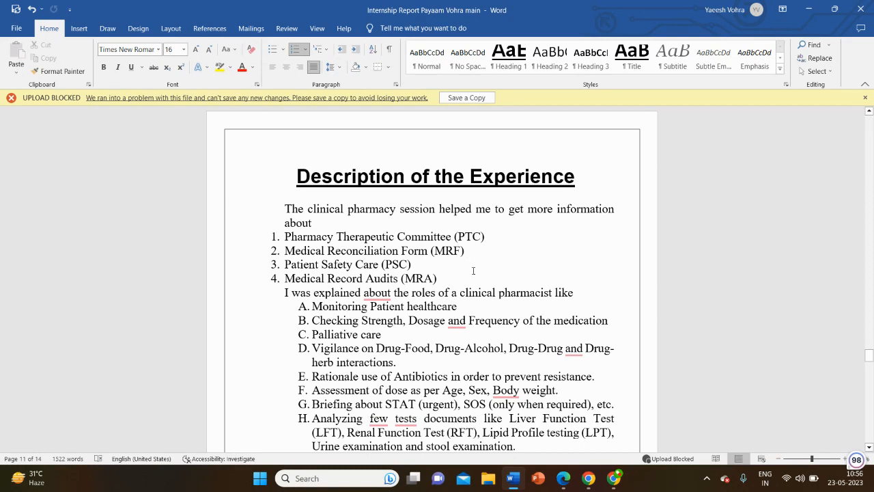
mouse_move(514, 275)
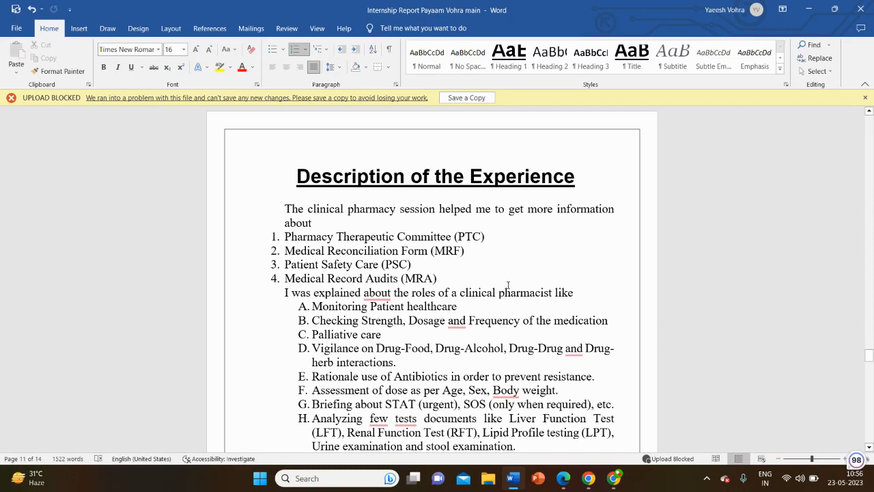
Step: Scroll past substitute brands and OTC products to the Process Flow Chart Pharmacy Dispensing image
scroll(down, 3)
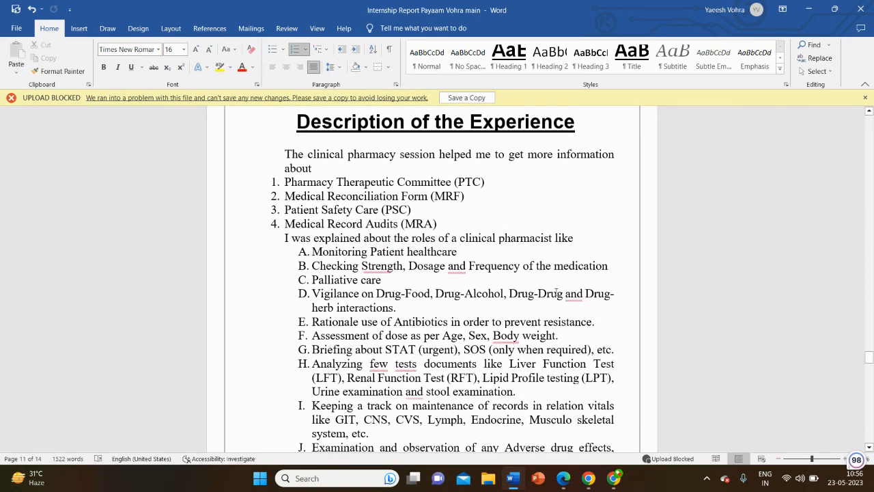
scroll(down, 3)
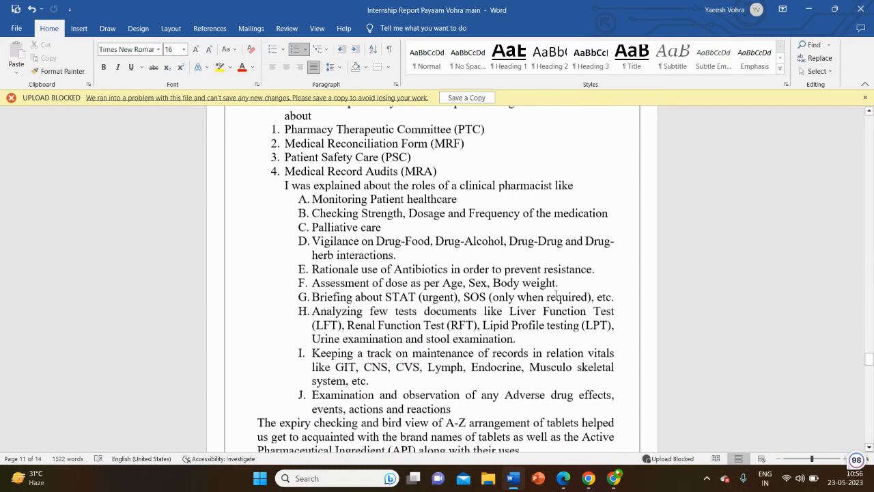
scroll(down, 3)
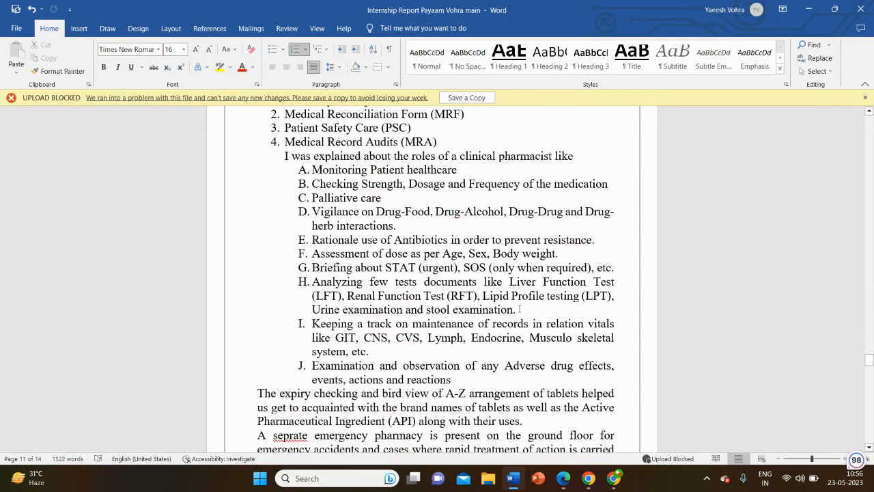
scroll(up, 3)
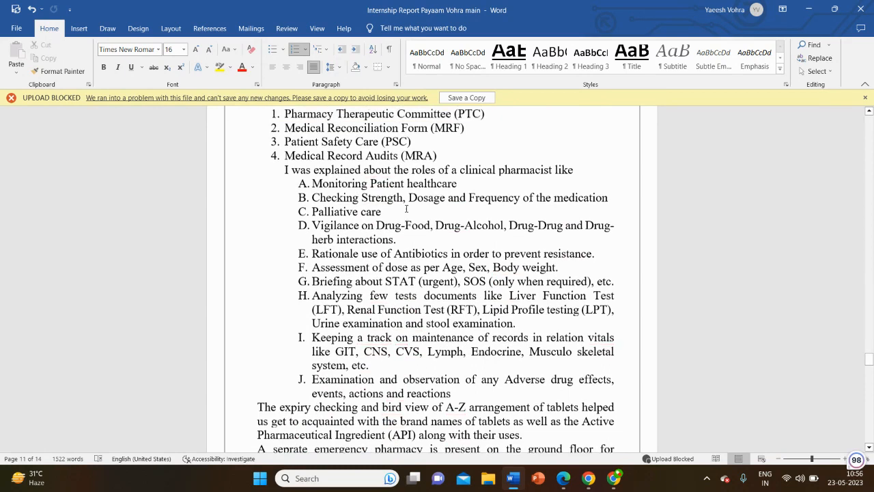
scroll(down, 3)
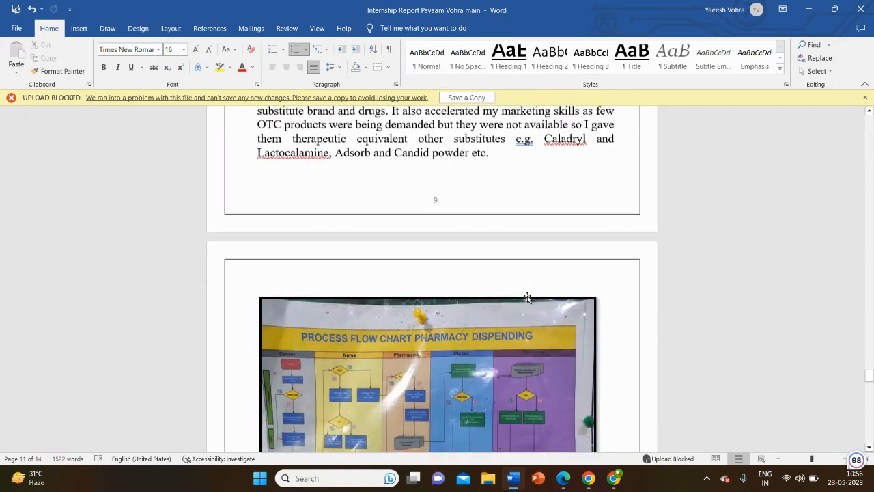
Step: Scroll past Fig 1.5 and the Bulk Area photo to the VED, FSN, EOQ, FIFO/FEFO list
scroll(down, 3)
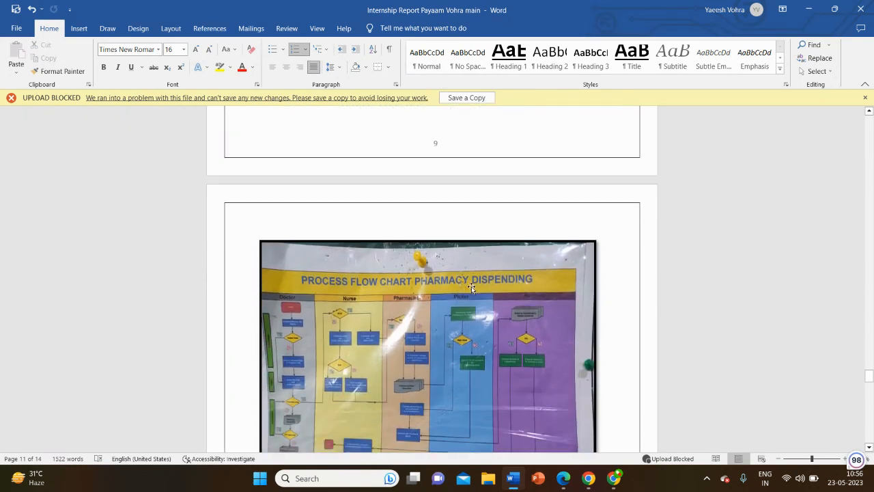
scroll(down, 3)
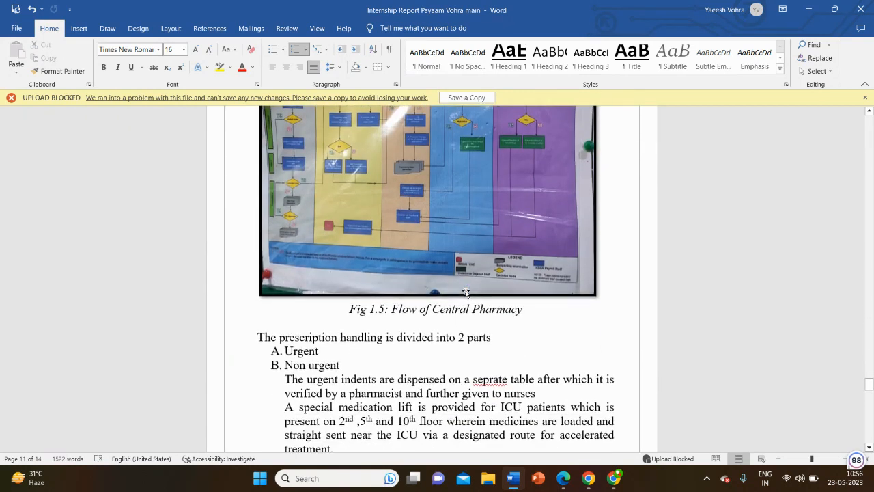
scroll(down, 3)
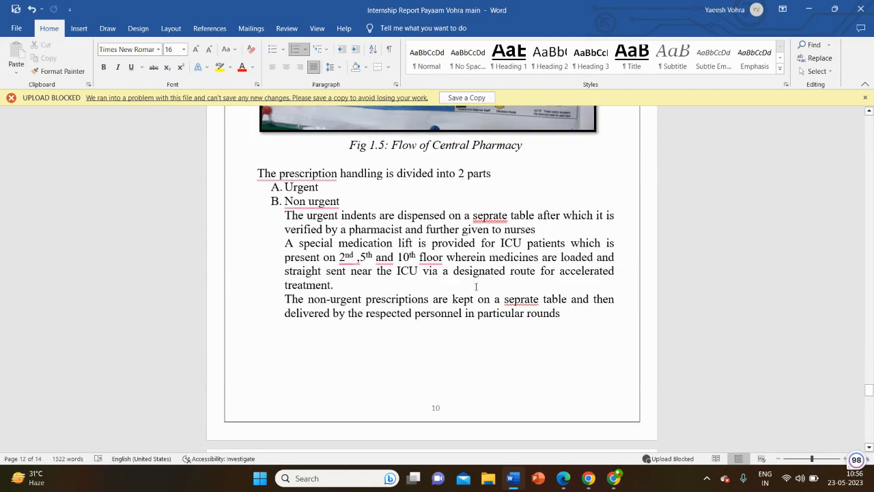
scroll(down, 3)
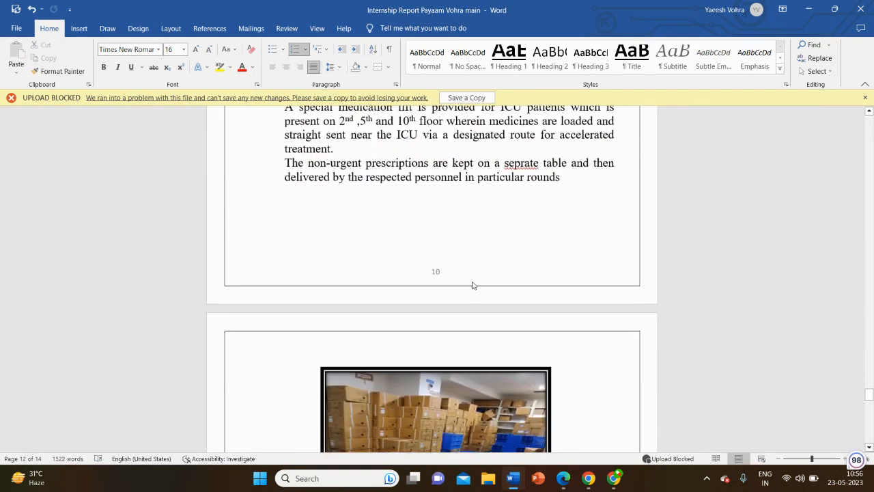
scroll(down, 3)
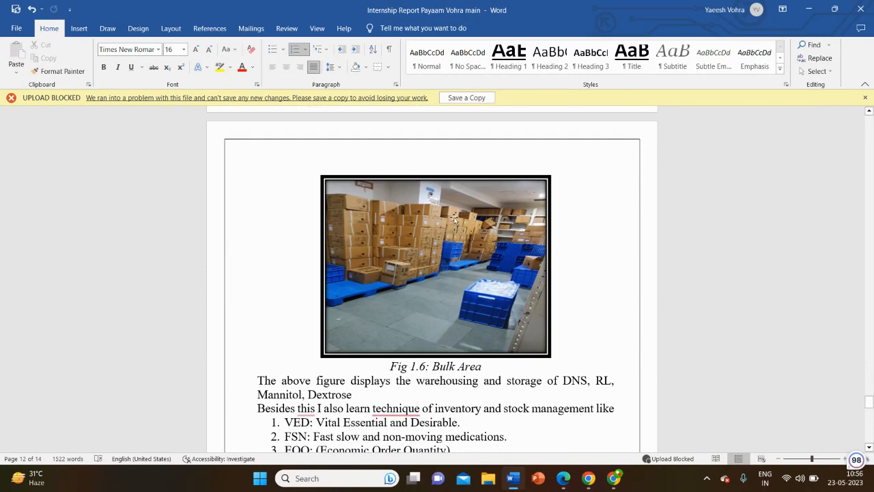
scroll(down, 3)
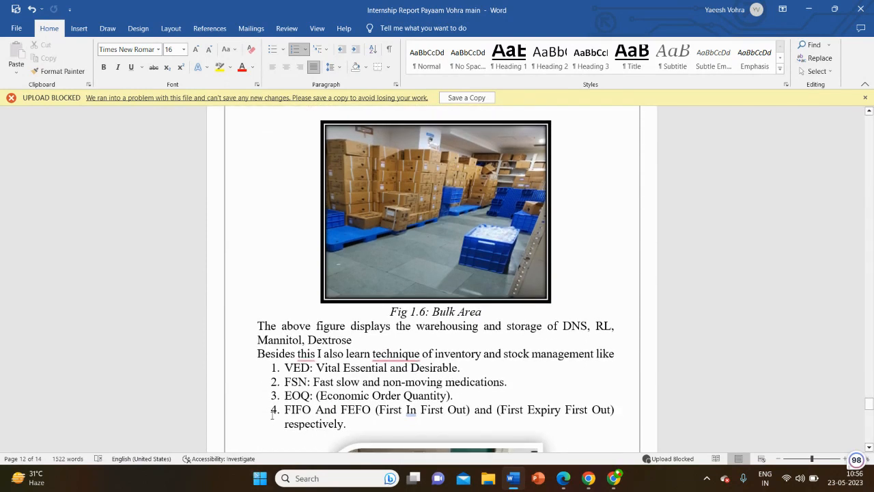
scroll(down, 3)
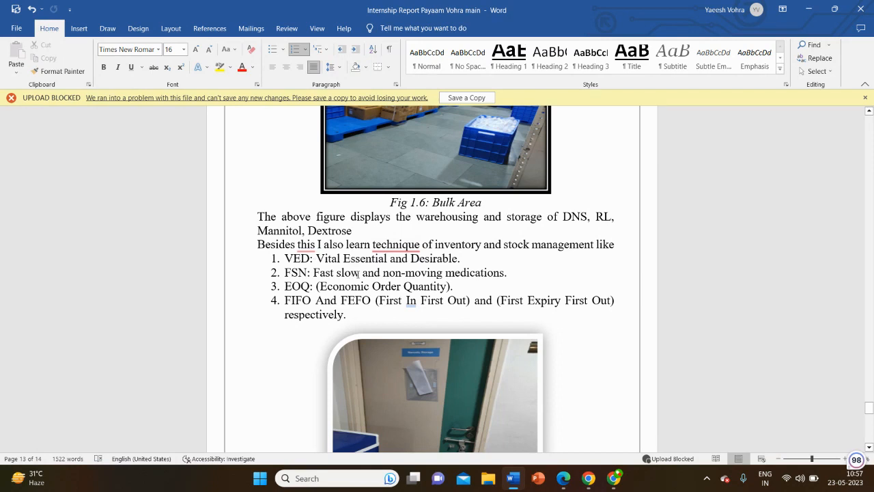
scroll(down, 3)
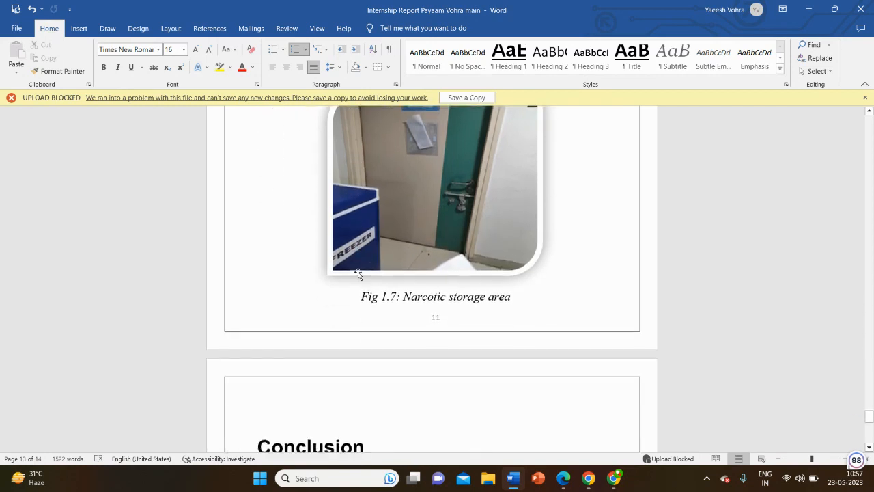
scroll(down, 3)
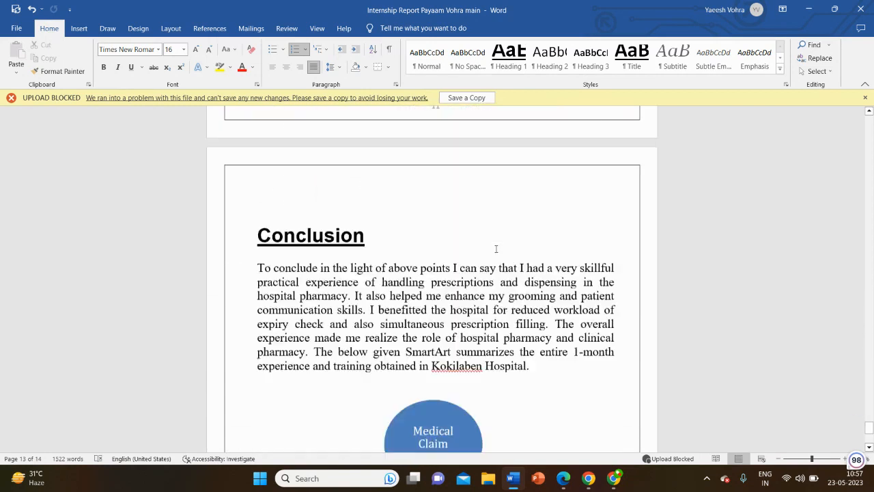
scroll(down, 3)
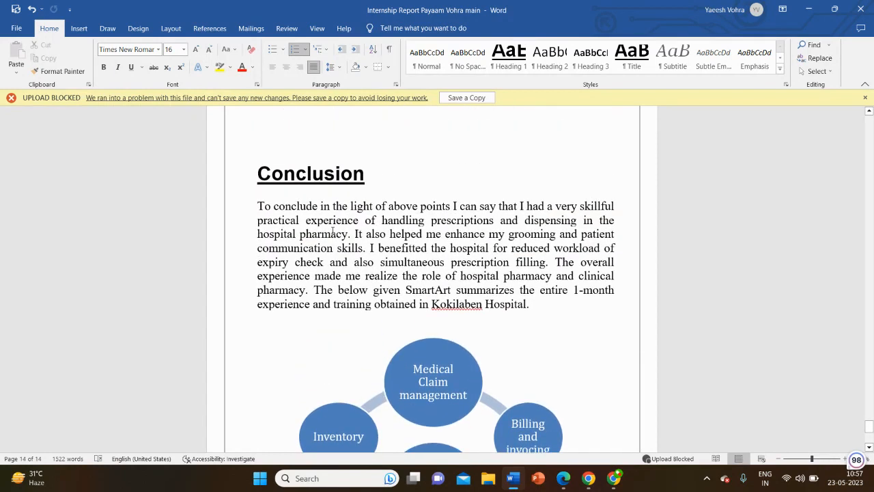
scroll(down, 3)
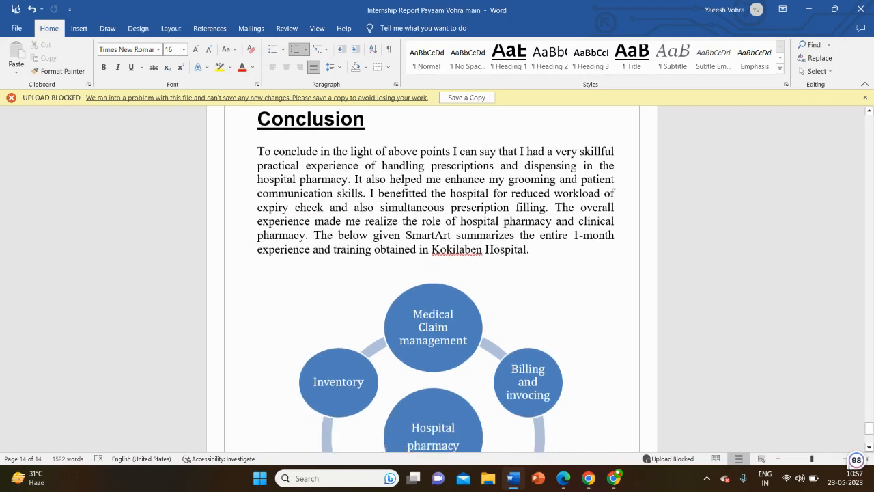
scroll(down, 3)
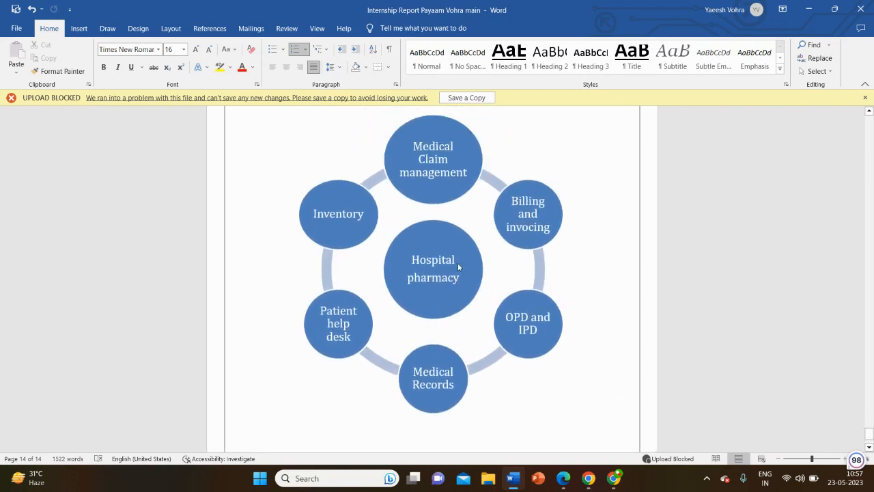
scroll(up, 3)
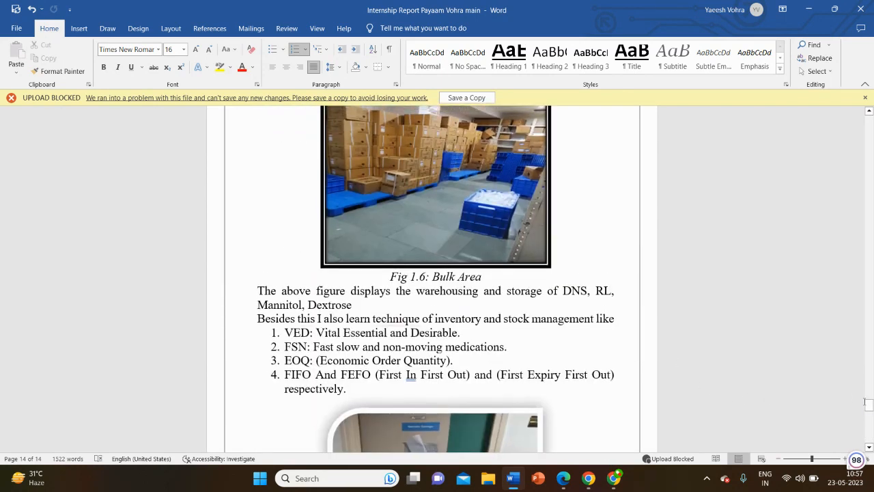
Step: Scroll from the top through contents, acknowledgement and experience pages to the Conclusion's SmartArt
scroll(up, 3)
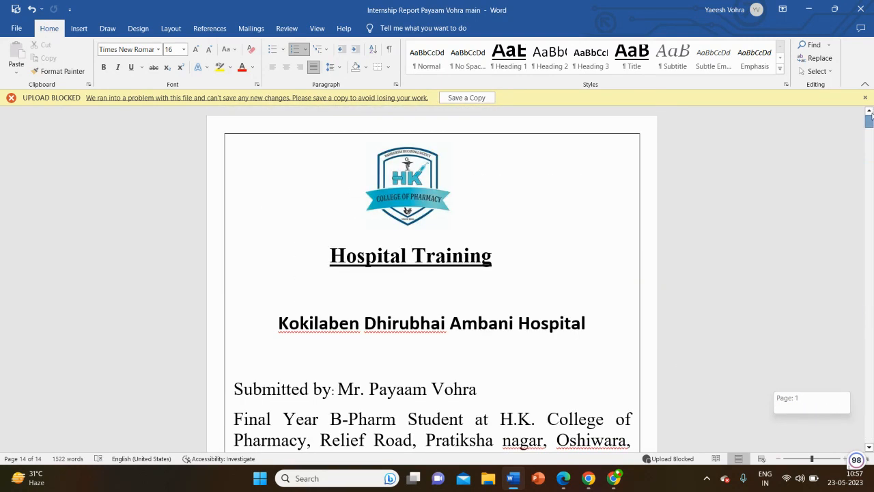
scroll(down, 3)
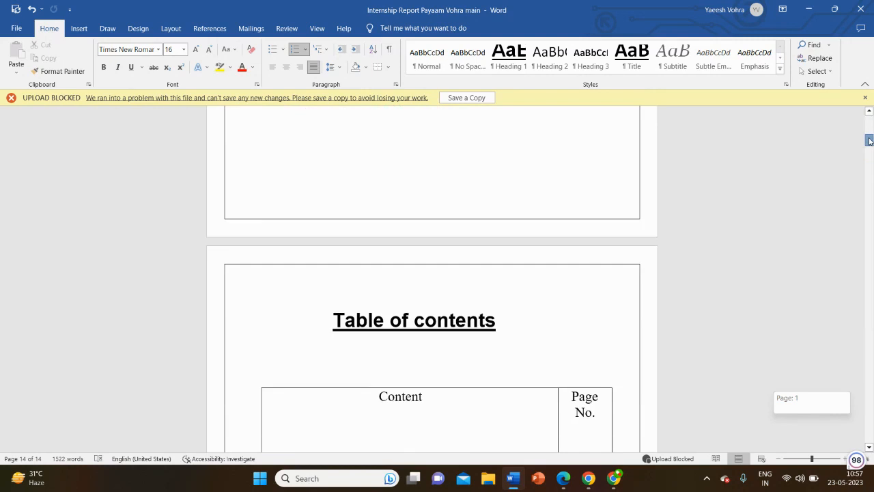
scroll(down, 3)
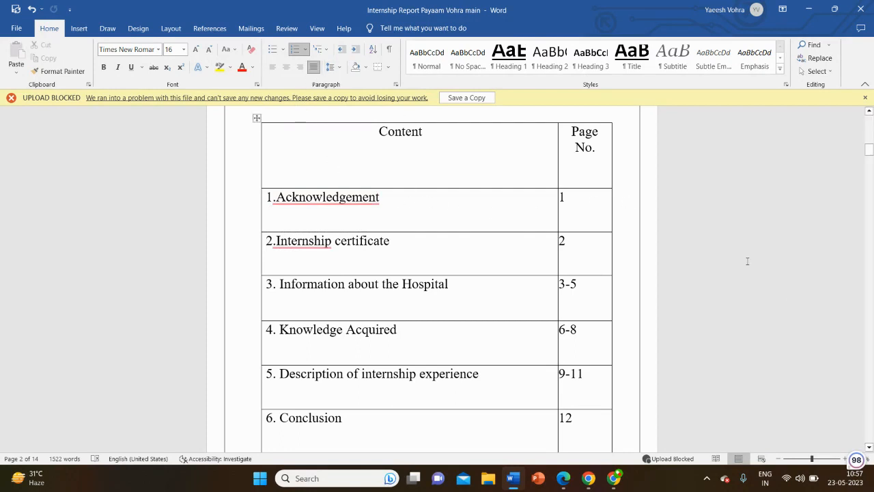
scroll(down, 3)
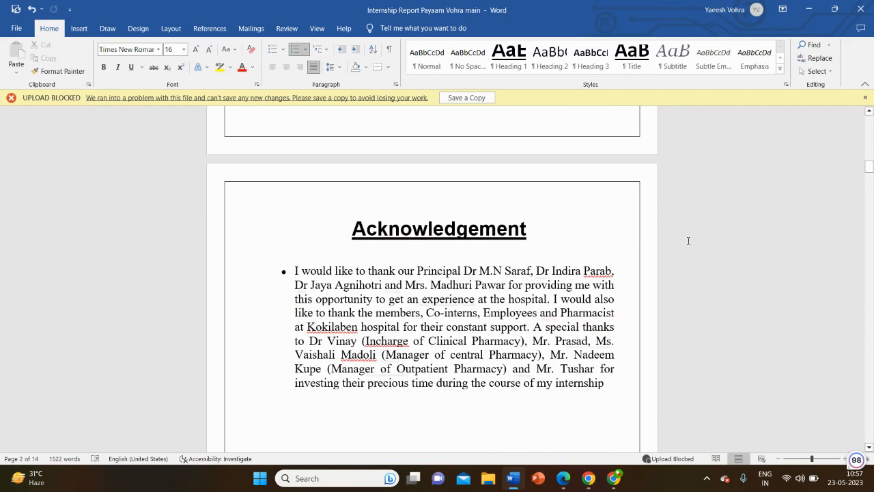
scroll(down, 3)
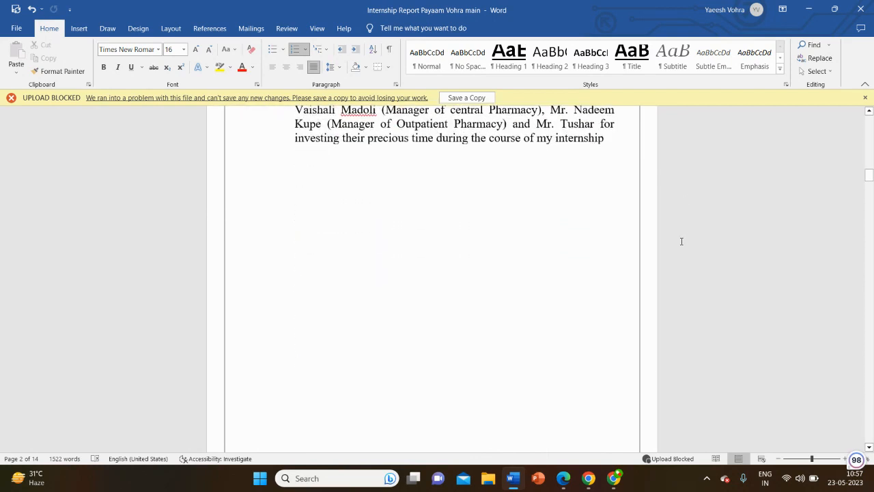
scroll(down, 3)
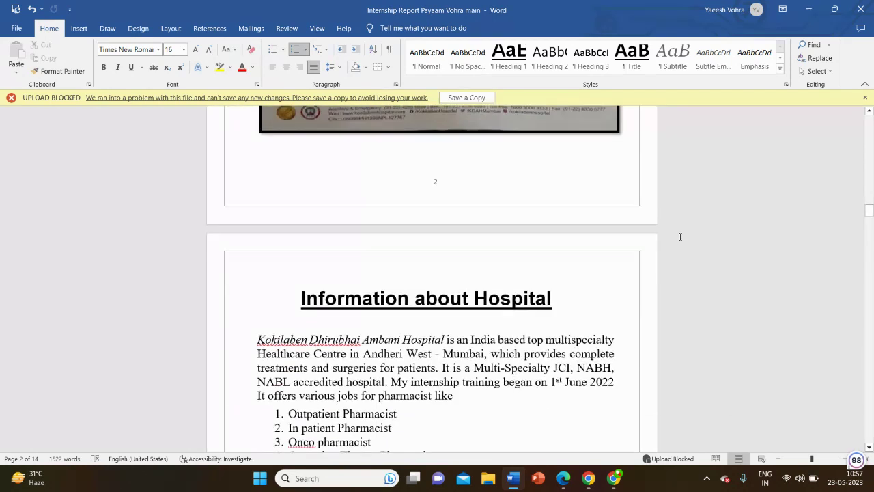
scroll(down, 3)
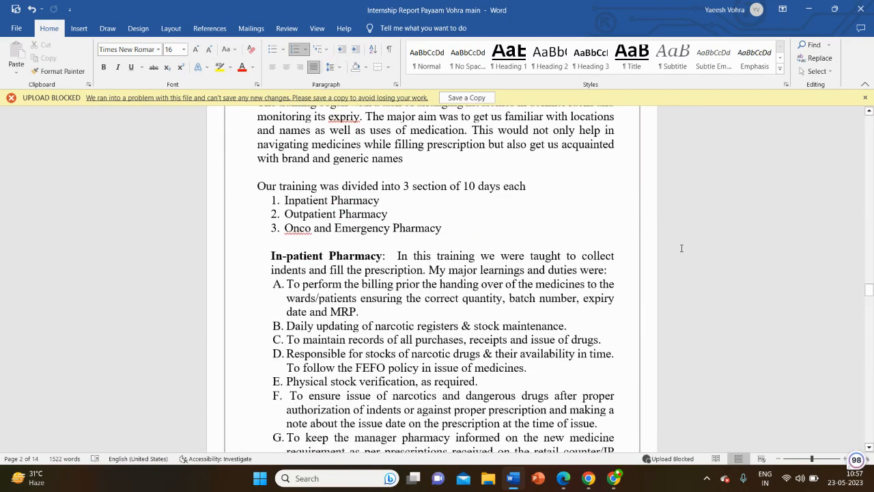
scroll(down, 3)
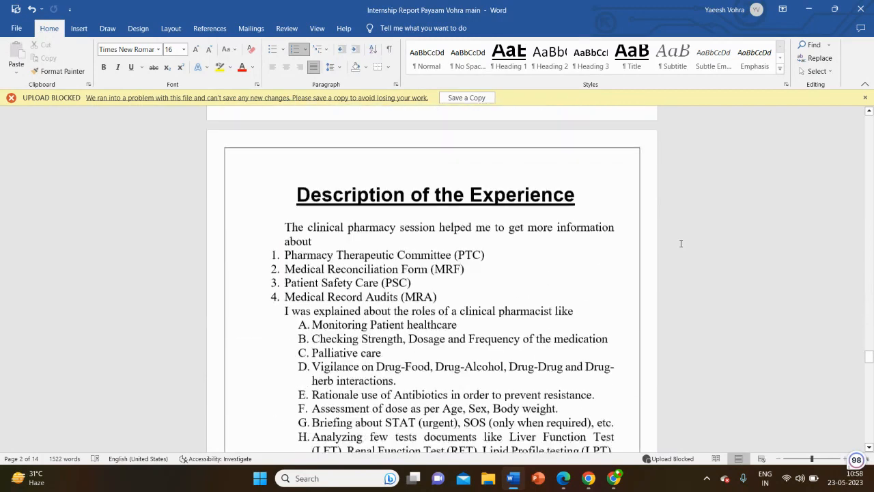
scroll(down, 3)
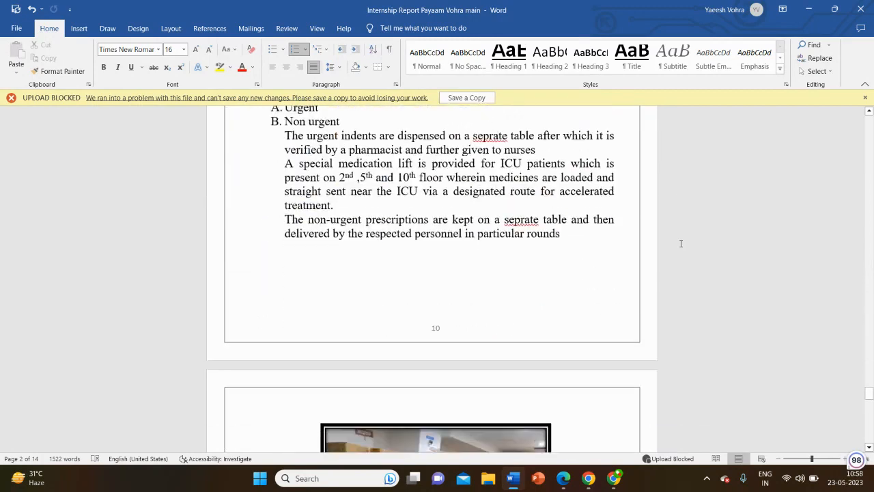
scroll(down, 3)
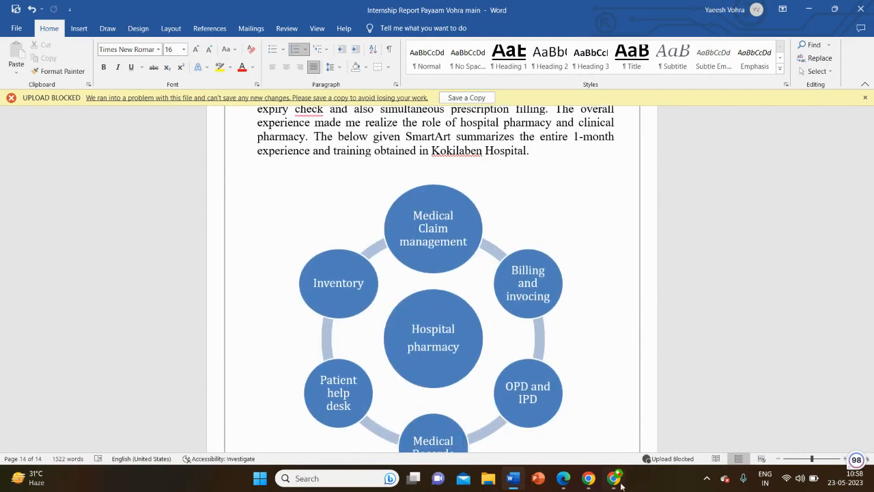
Step: Bring Chrome to the front and open the screen recorder extension's stop controls
click(613, 477)
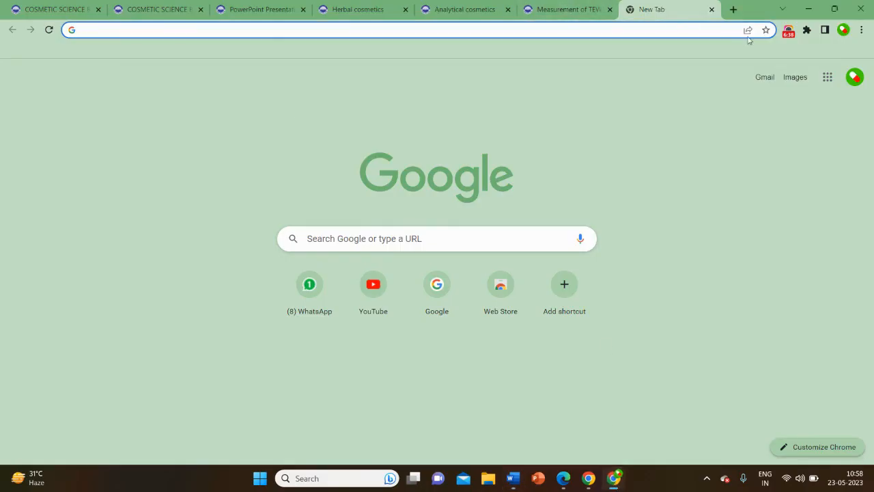
click(789, 30)
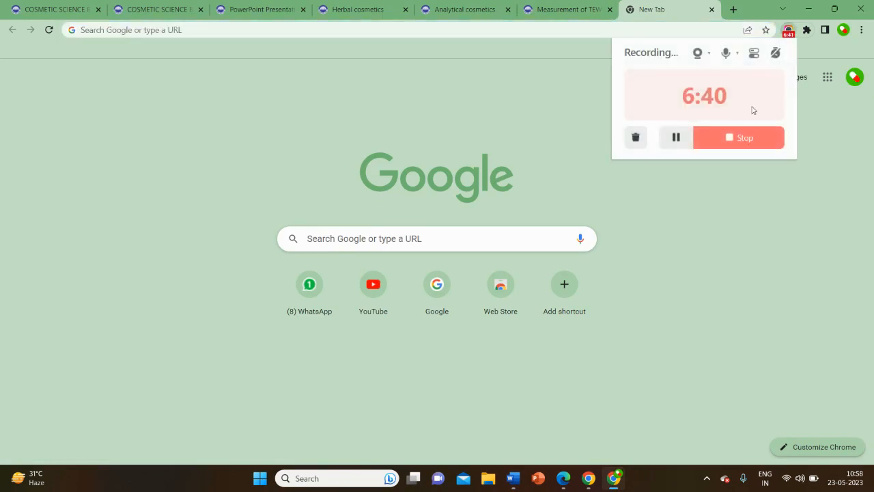